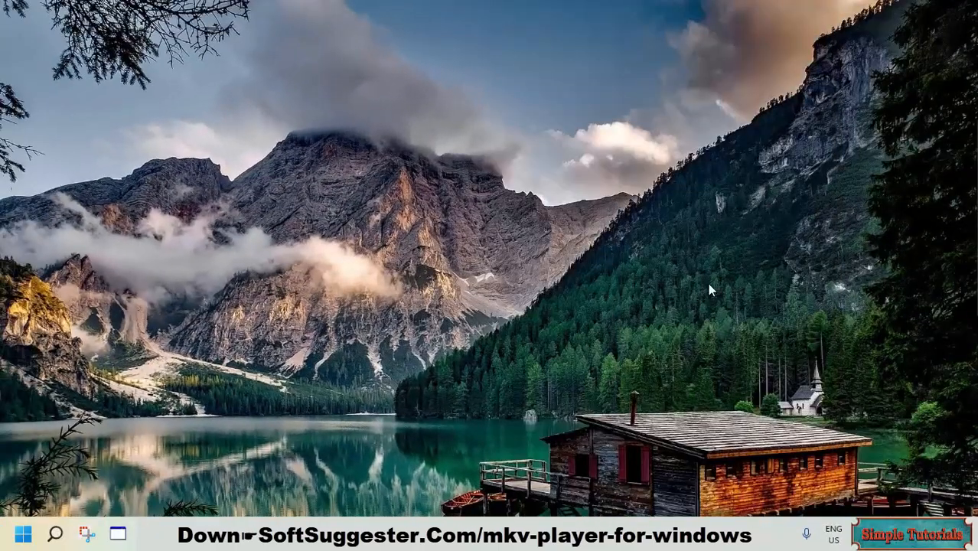
mouse_move(910, 226)
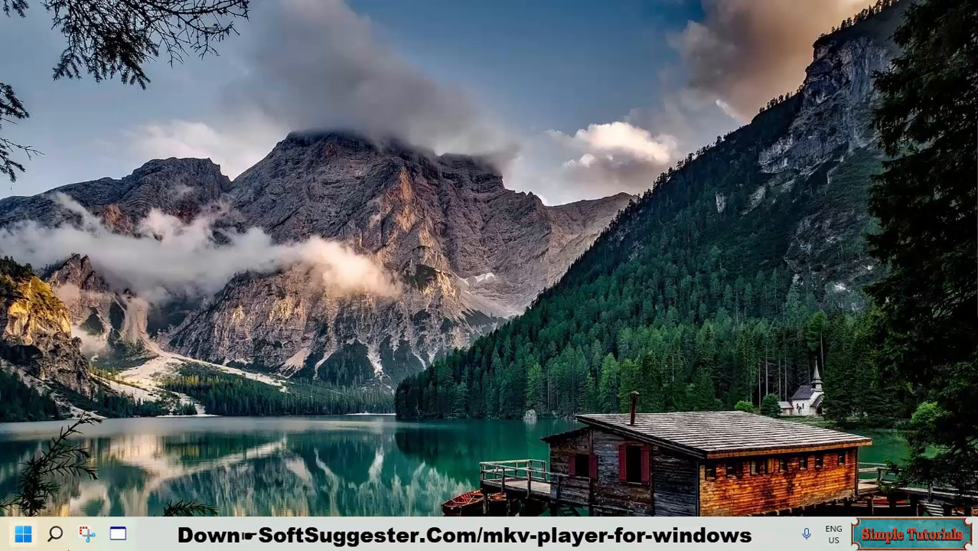
mouse_move(710, 205)
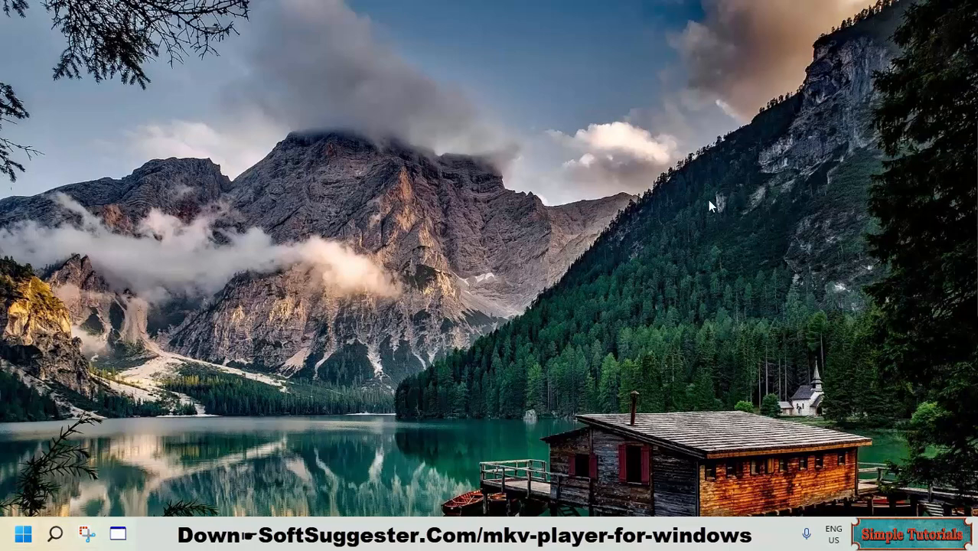
mouse_move(704, 222)
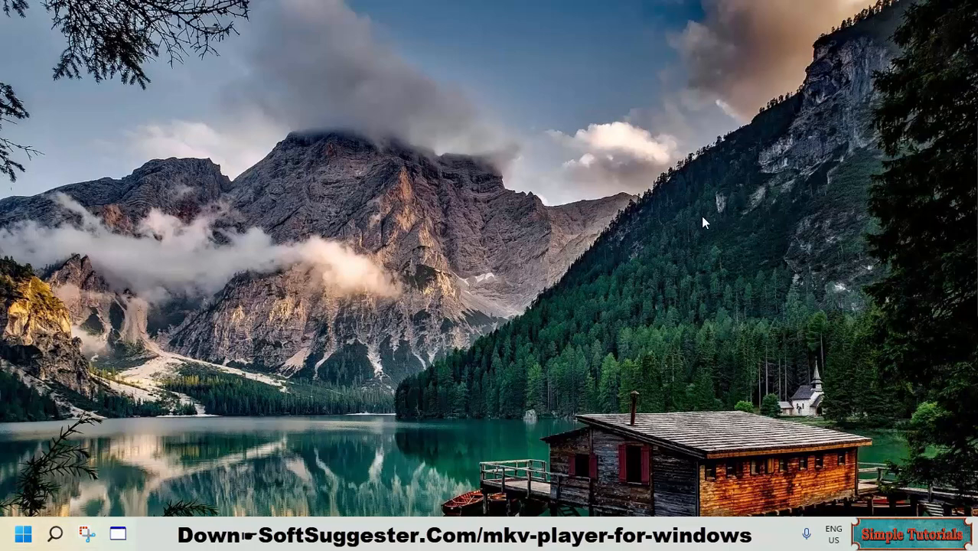
mouse_move(696, 229)
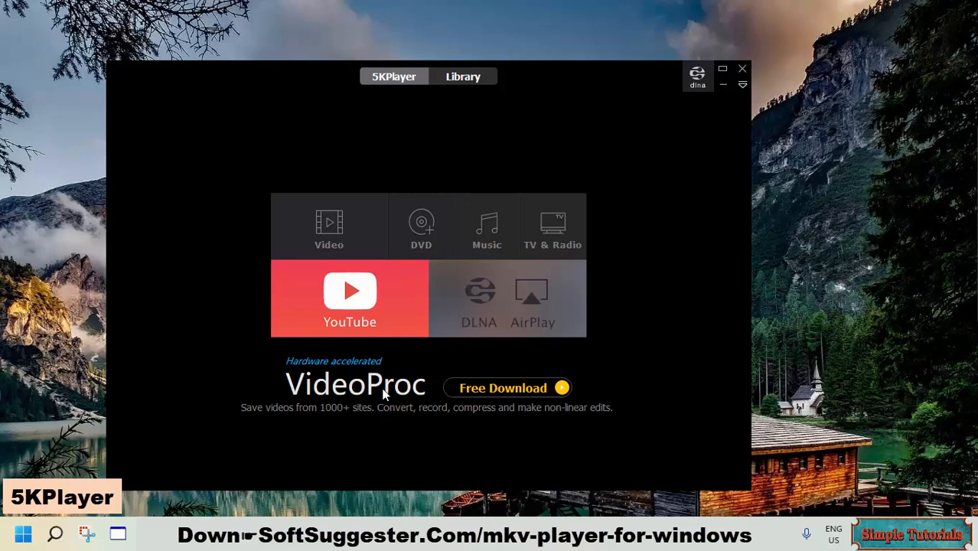
mouse_move(14, 459)
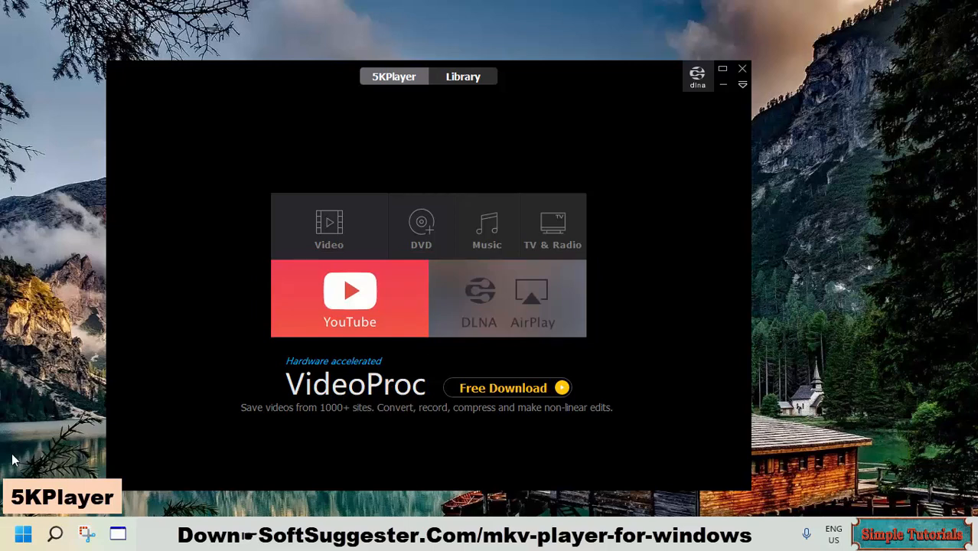
mouse_move(557, 353)
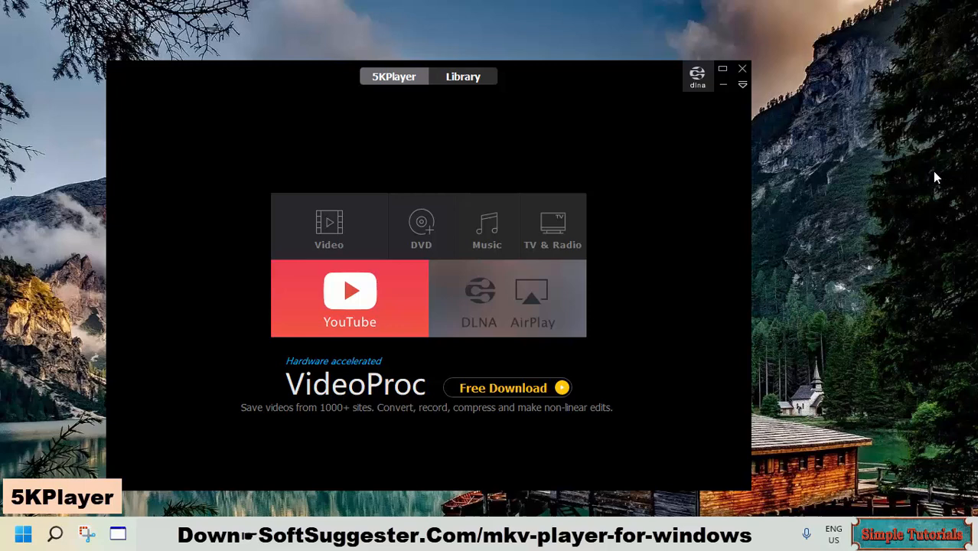
mouse_move(593, 203)
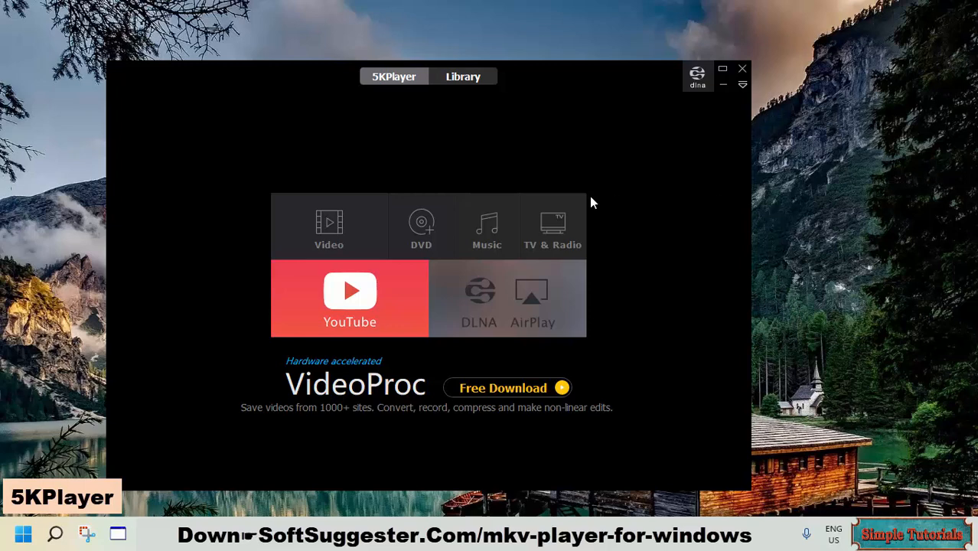
mouse_move(528, 334)
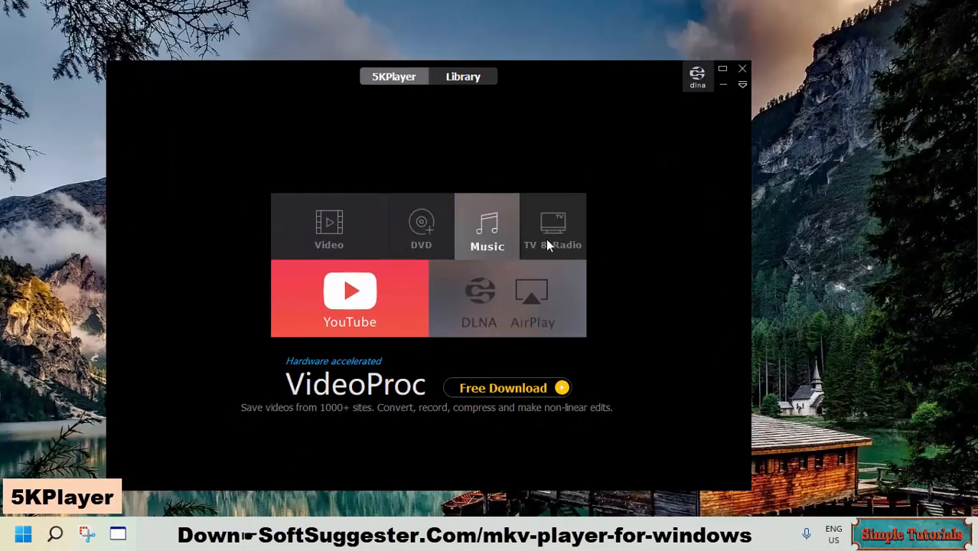
mouse_move(490, 322)
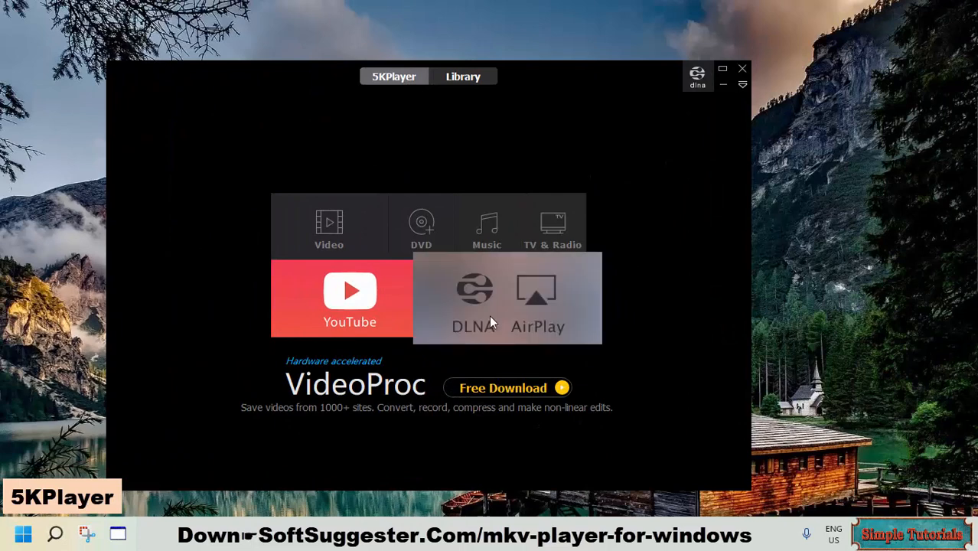
Look through 5KPlayer's DLNA streaming, AirPlay and online video download pages.
click(474, 299)
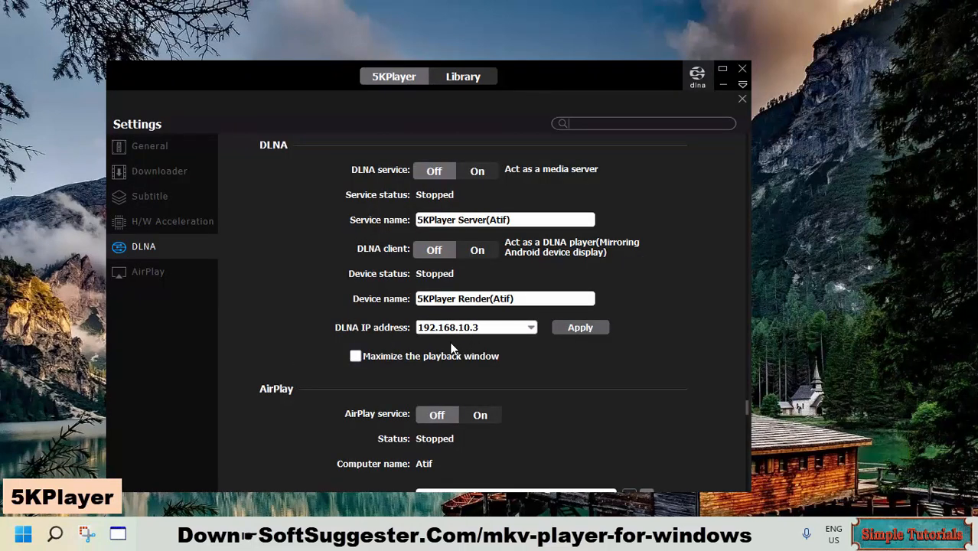
mouse_move(486, 329)
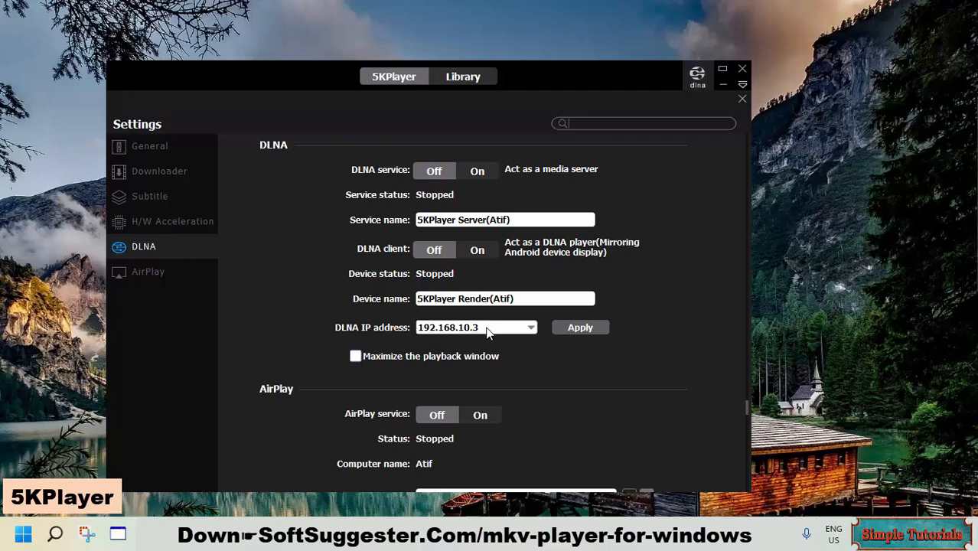
mouse_move(280, 231)
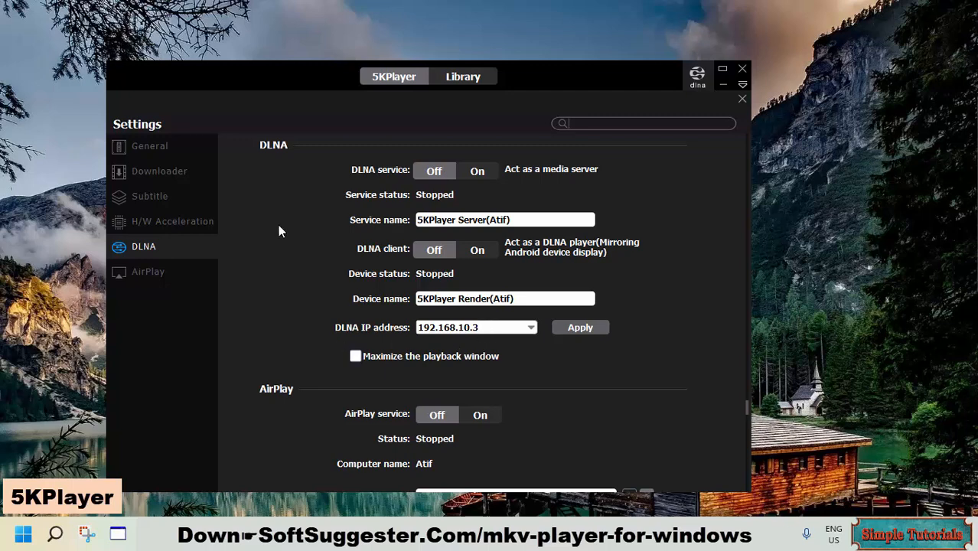
mouse_move(363, 98)
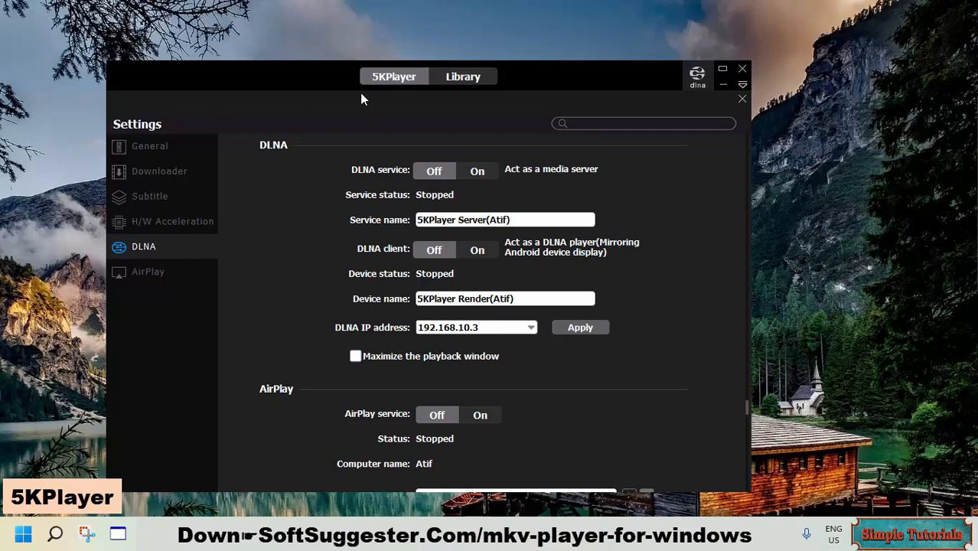
click(148, 271)
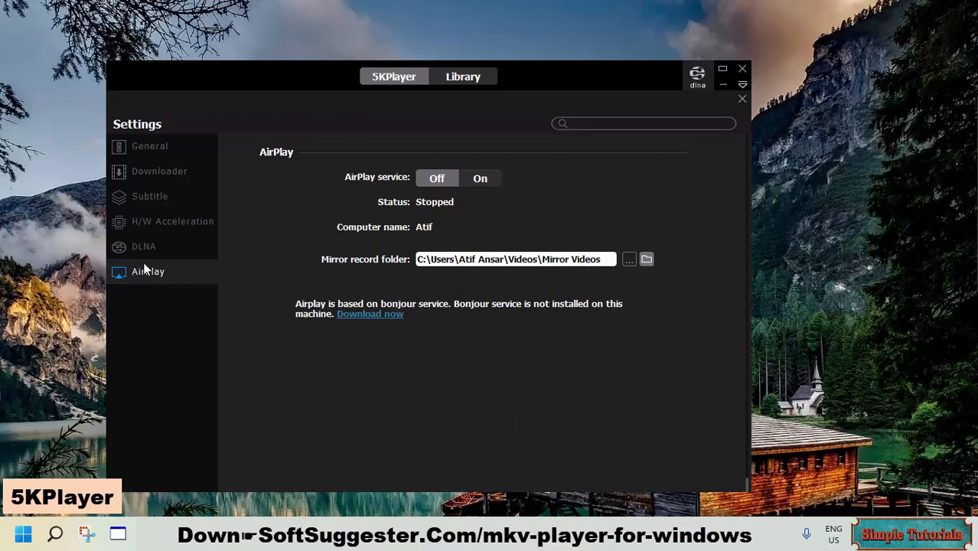
mouse_move(350, 266)
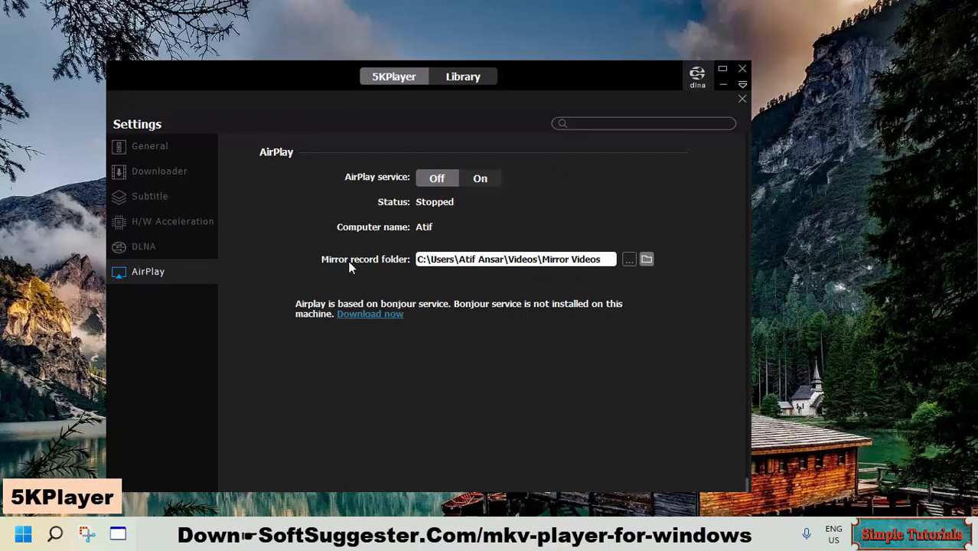
mouse_move(349, 262)
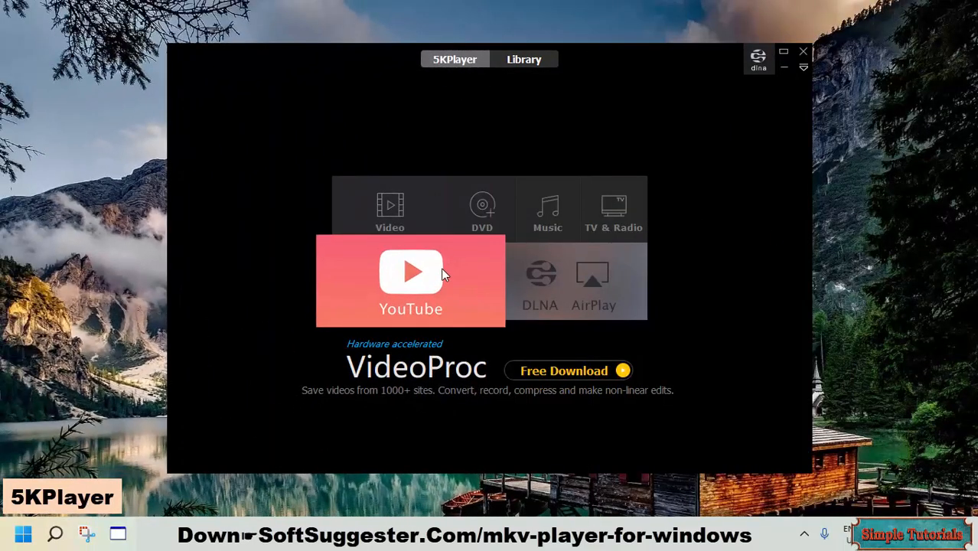
click(411, 281)
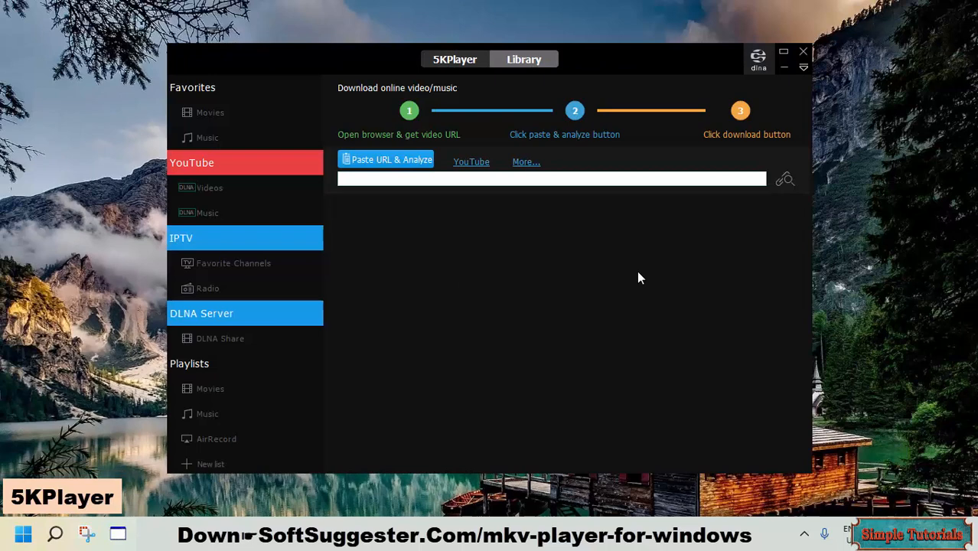
mouse_move(619, 293)
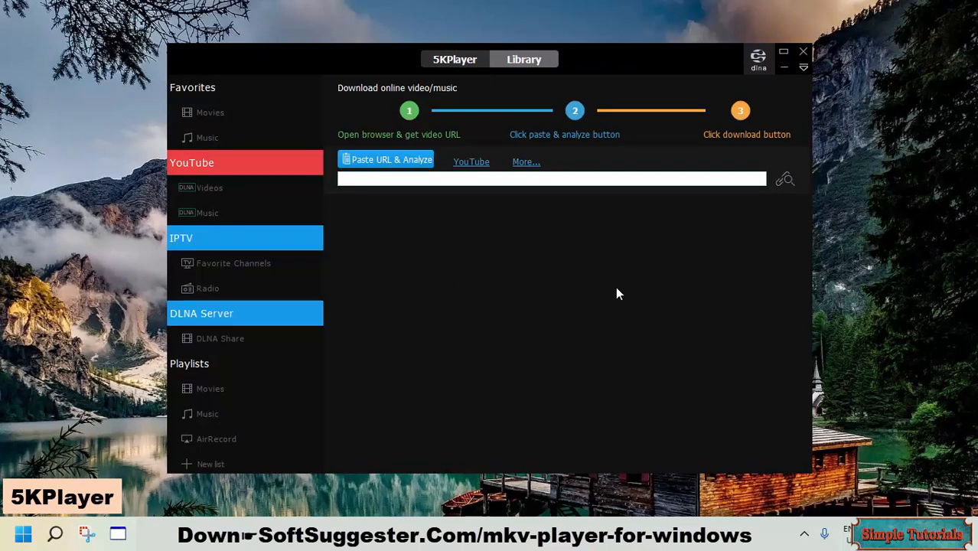
mouse_move(589, 287)
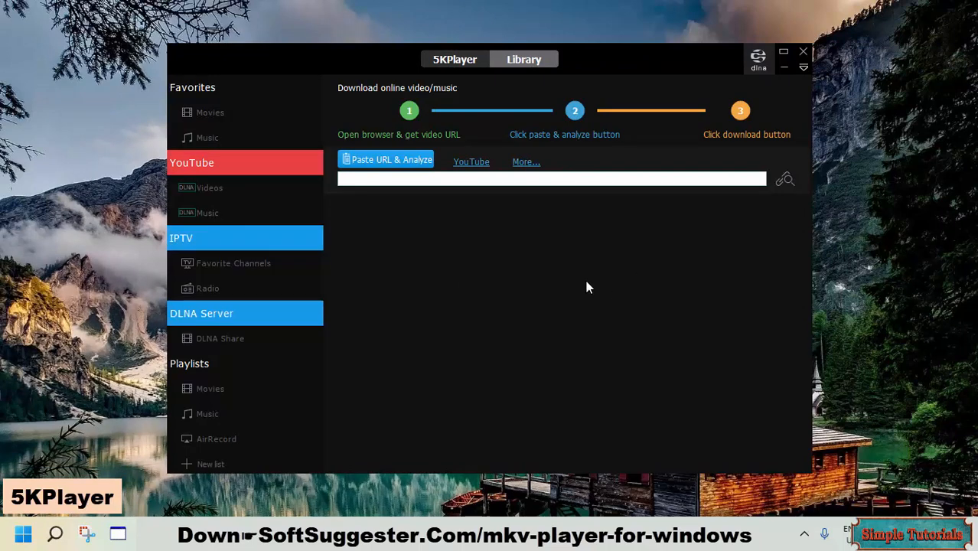
mouse_move(405, 75)
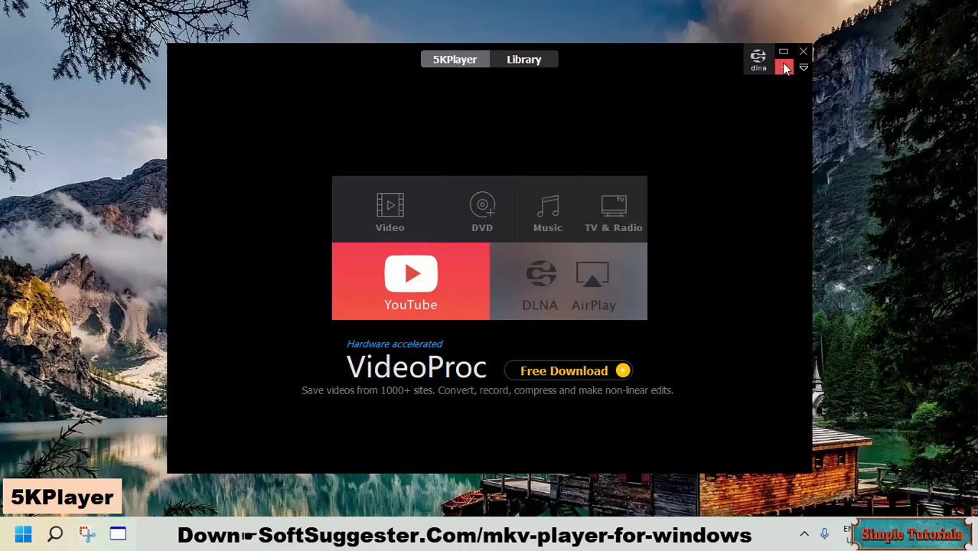
click(804, 68)
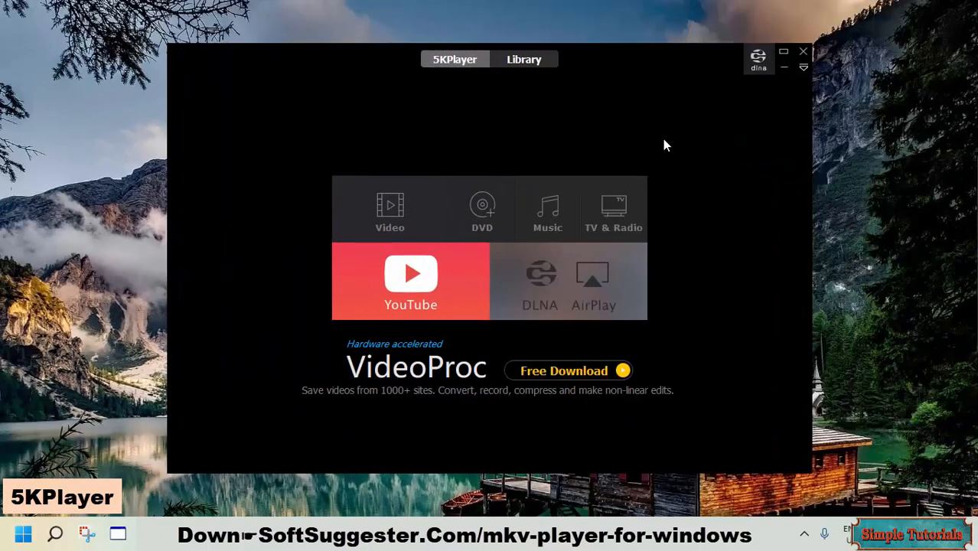
mouse_move(774, 85)
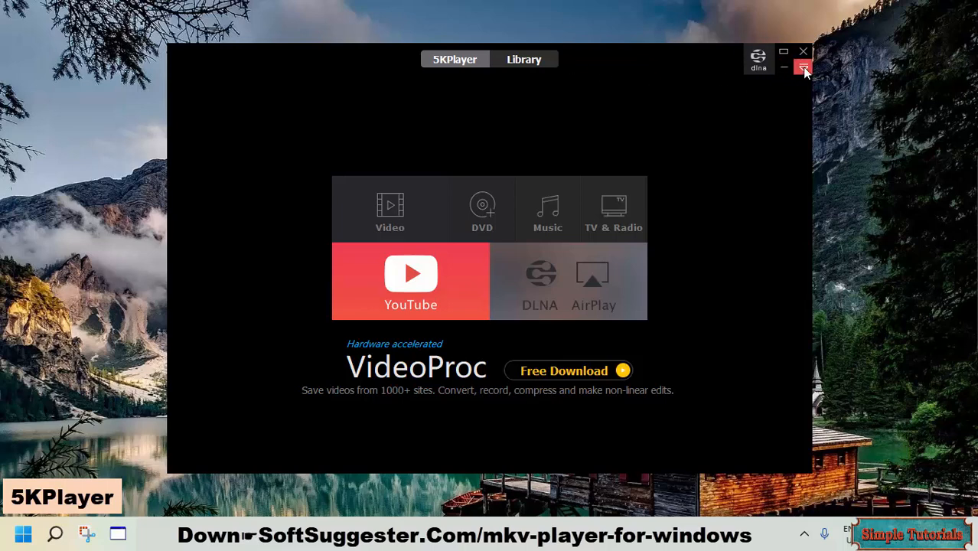
Check the Library tab, return to the 5KPlayer tab, and cancel the Choose video file dialog.
click(803, 68)
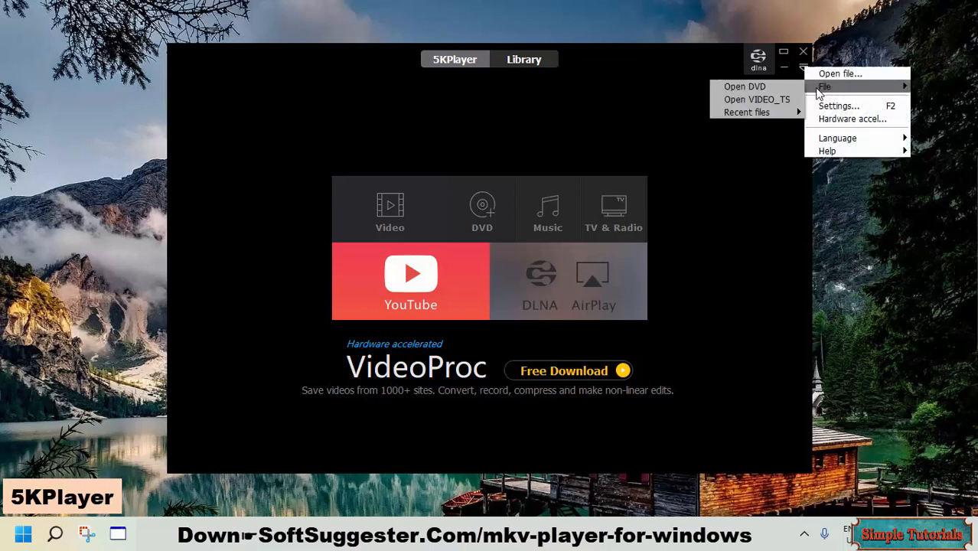
mouse_move(837, 106)
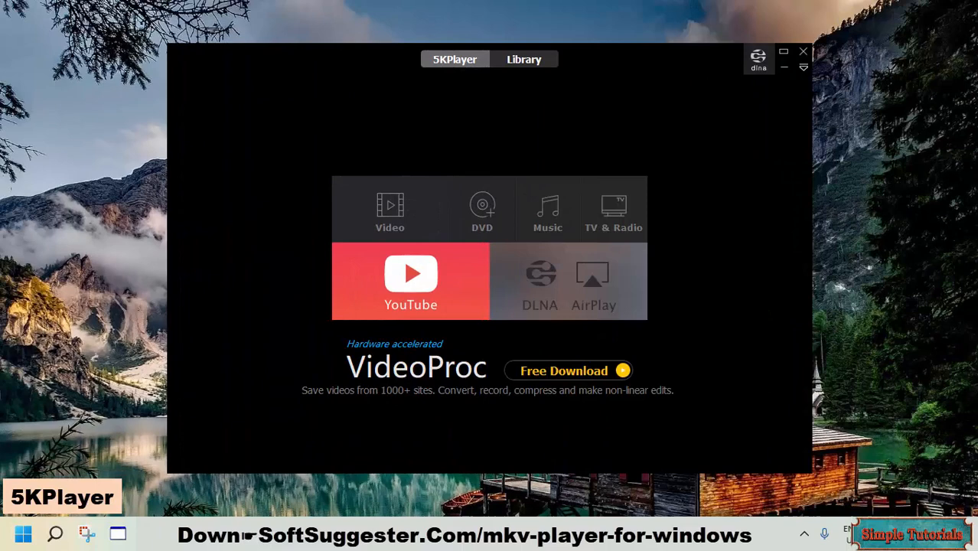
click(524, 59)
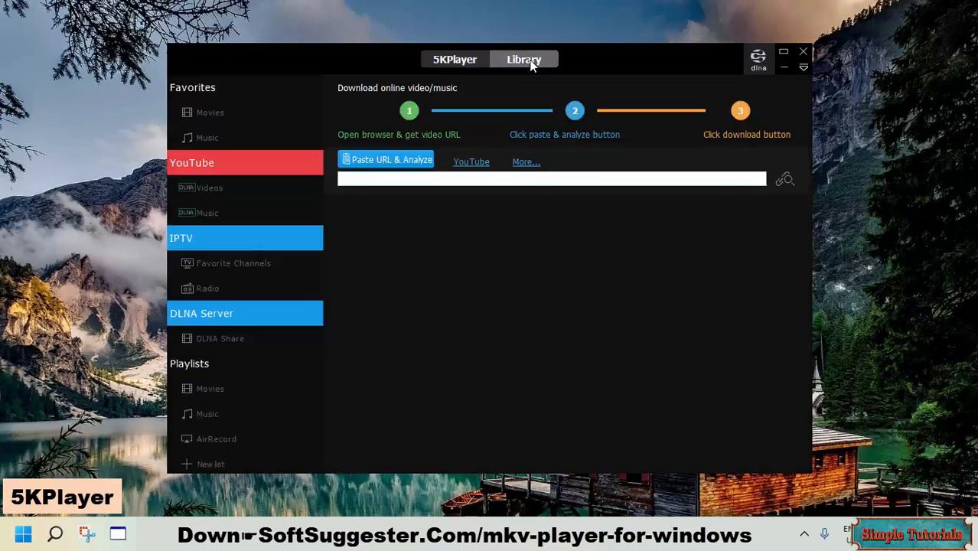
click(455, 58)
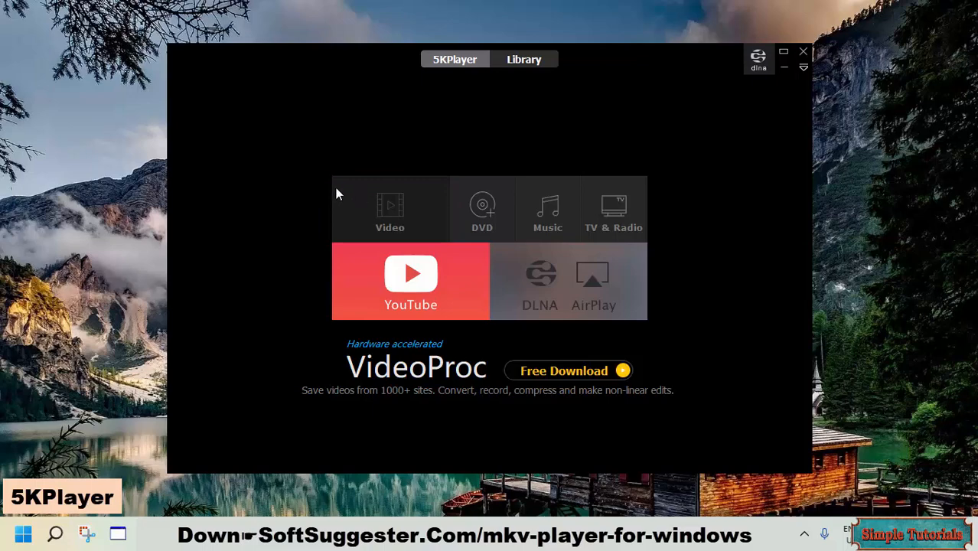
click(389, 210)
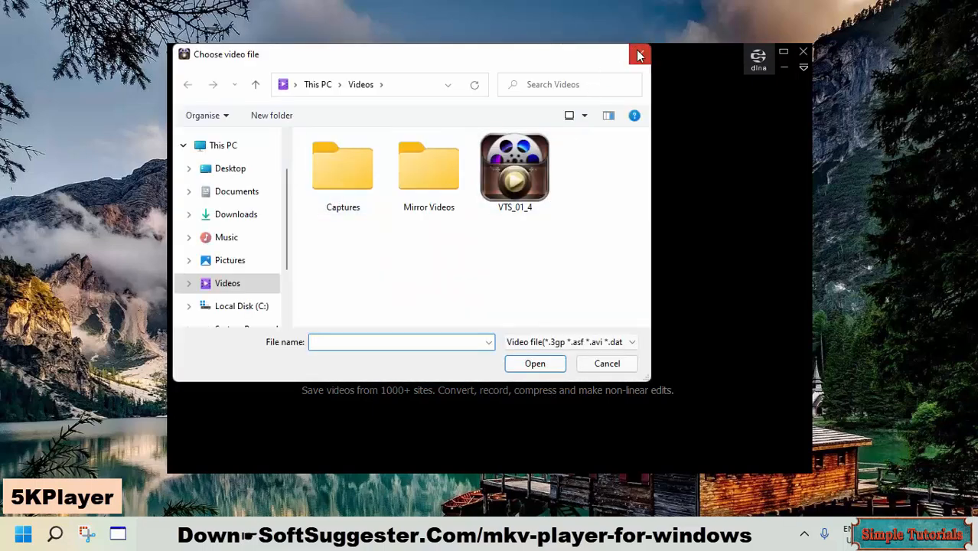
click(639, 54)
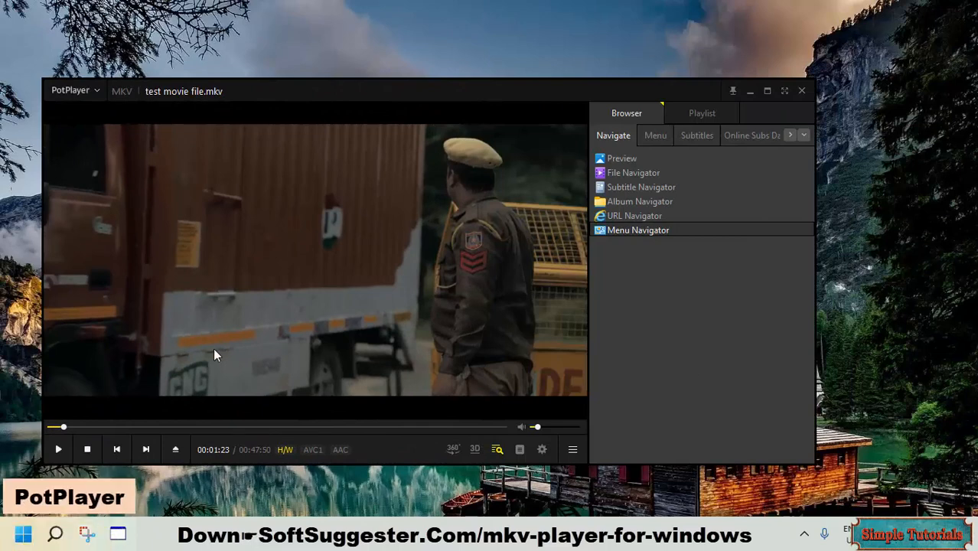
mouse_move(845, 169)
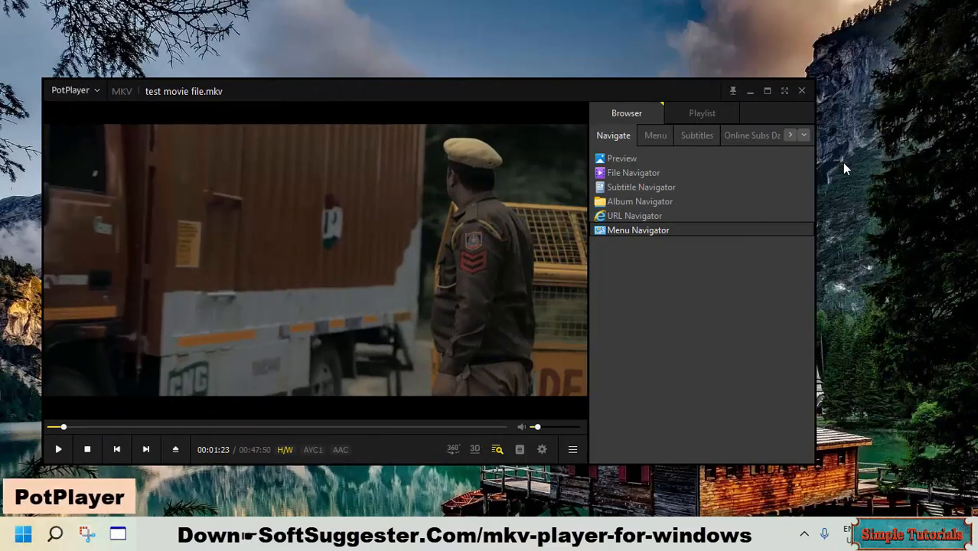
mouse_move(778, 193)
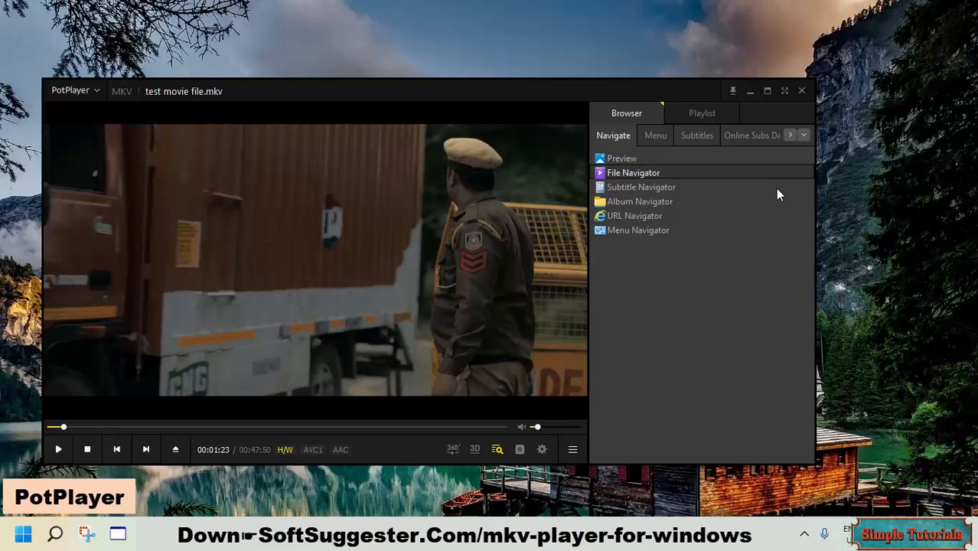
mouse_move(632, 286)
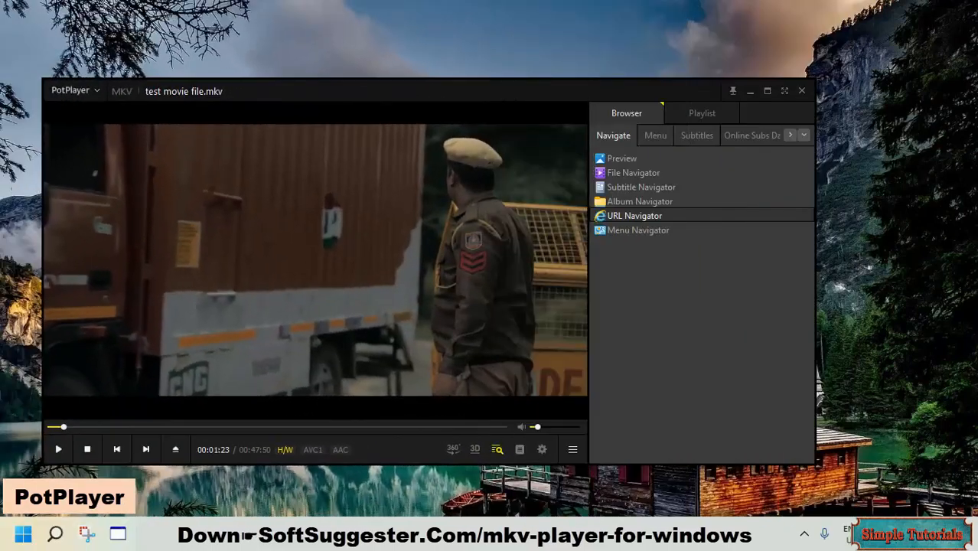
mouse_move(943, 224)
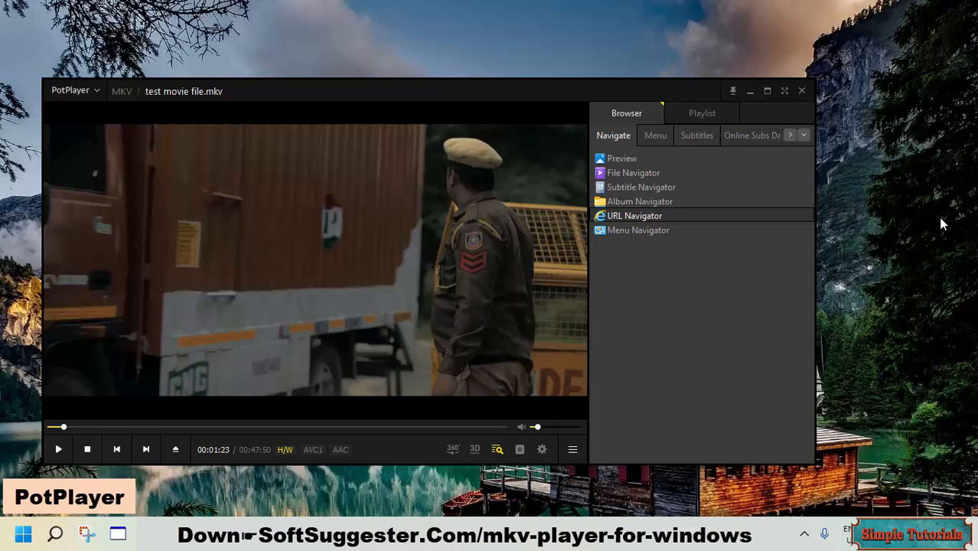
mouse_move(968, 242)
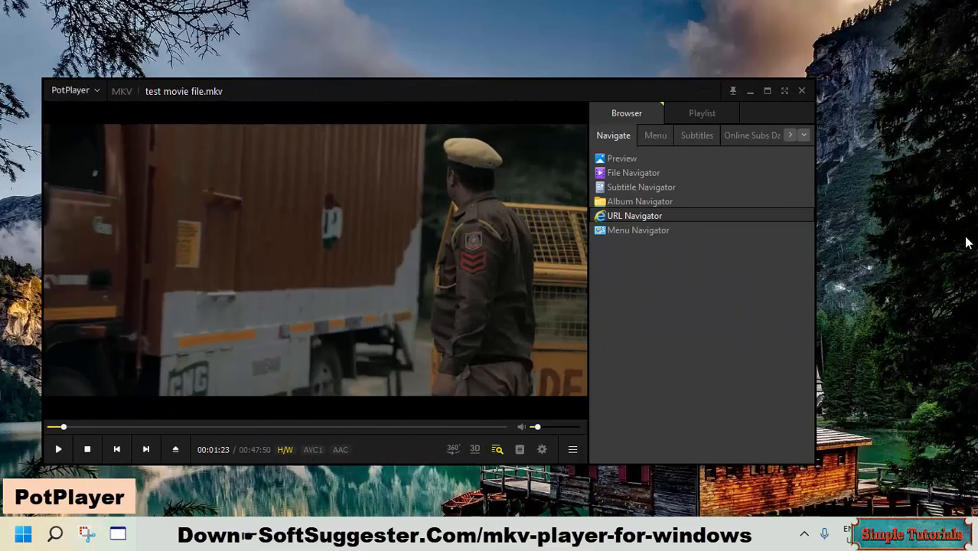
mouse_move(262, 342)
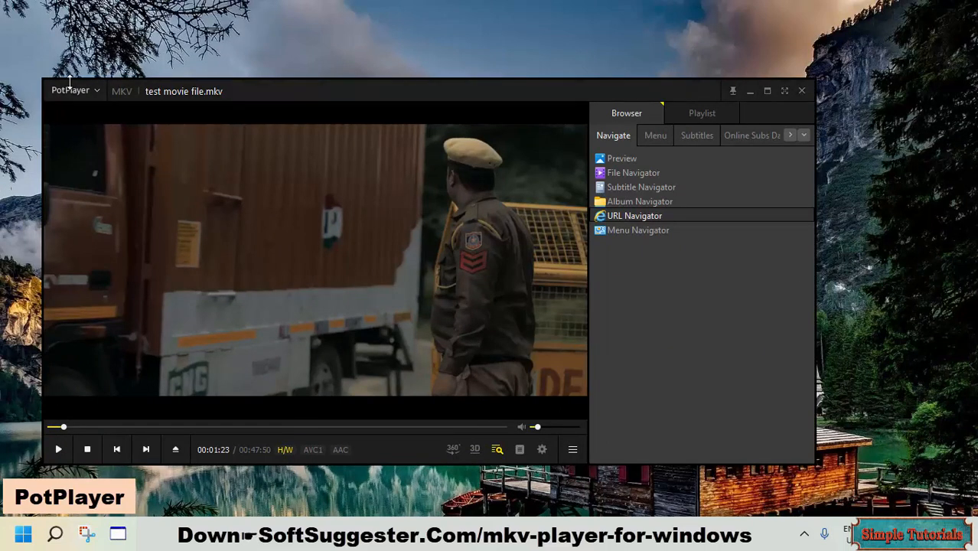
click(70, 91)
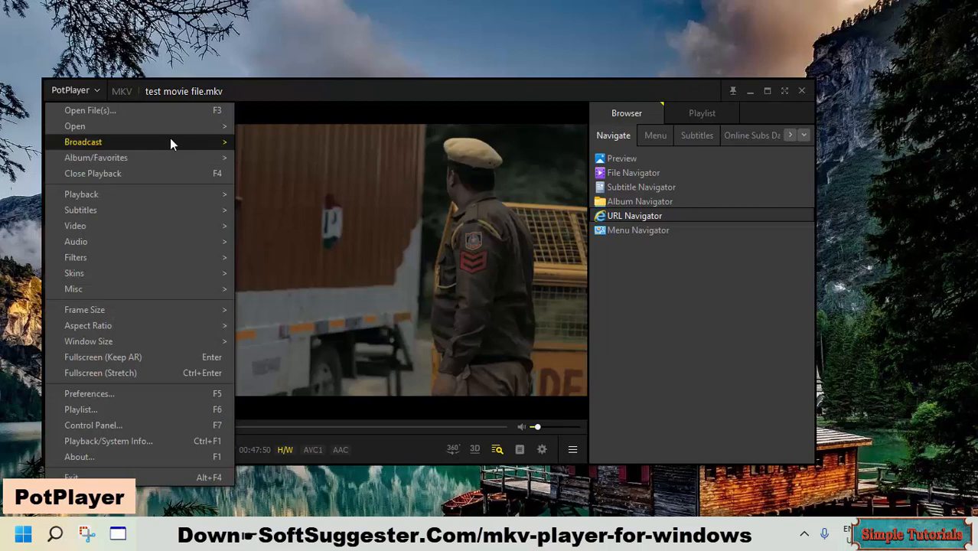
mouse_move(75, 125)
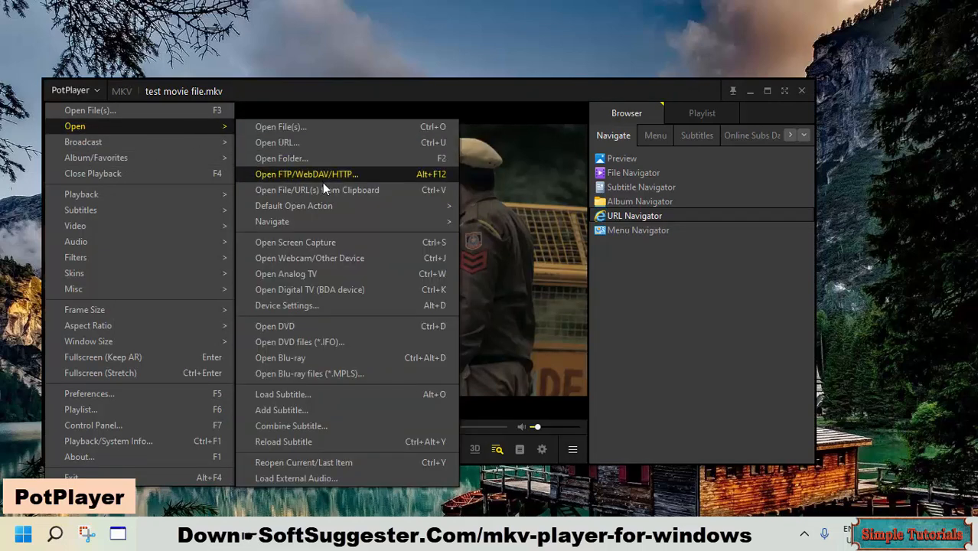
mouse_move(293, 205)
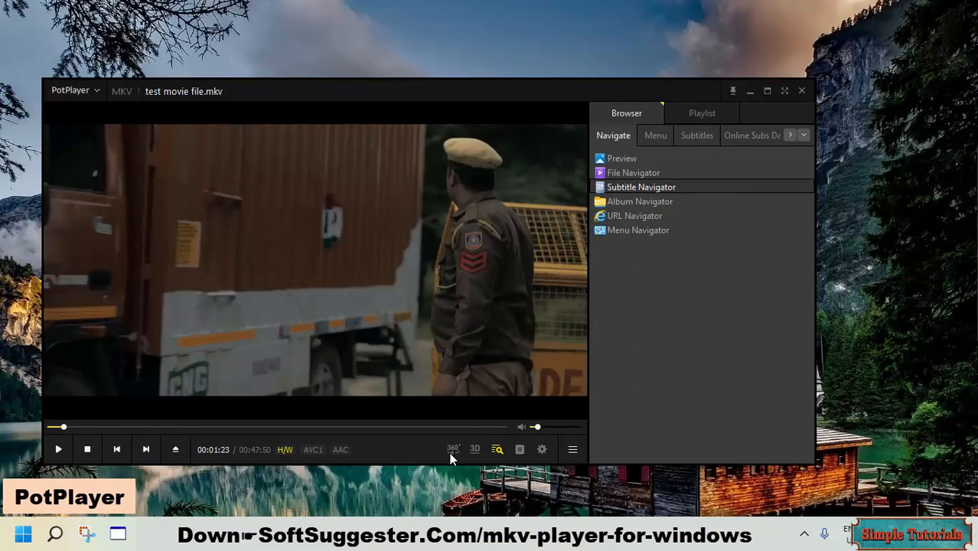
mouse_move(453, 449)
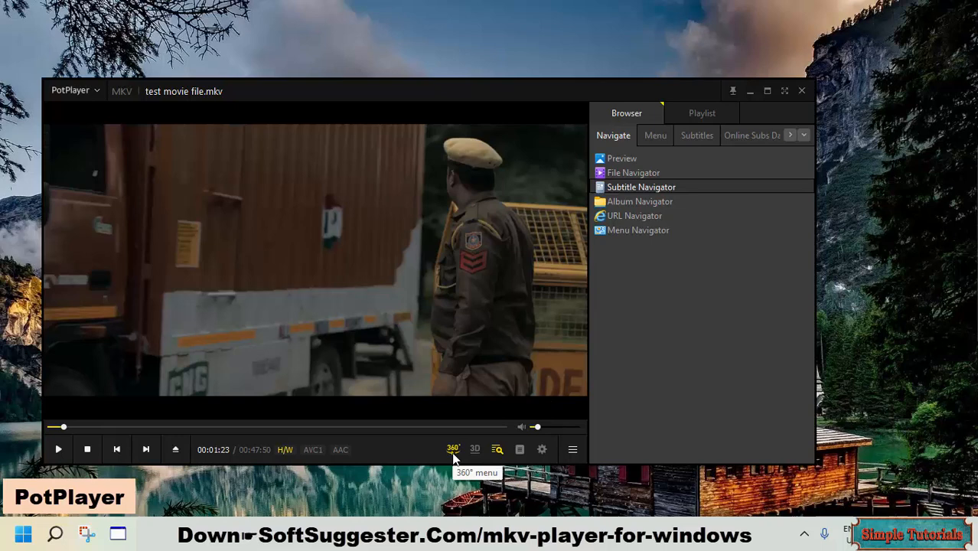
mouse_move(496, 449)
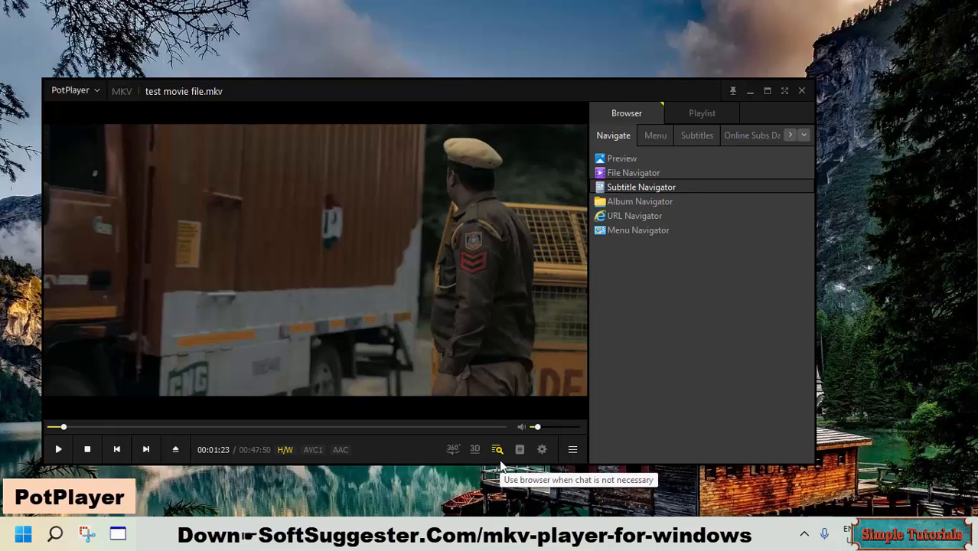
mouse_move(542, 450)
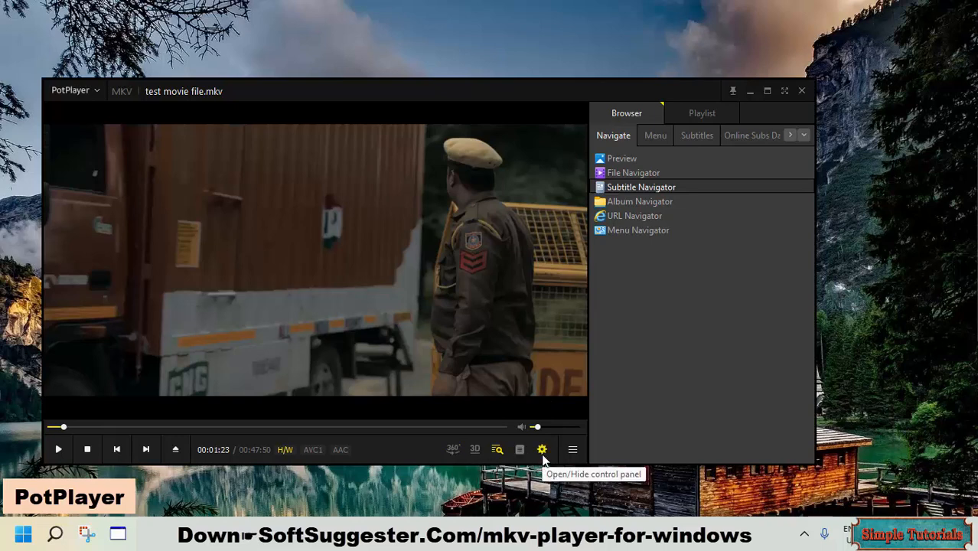
Collapse PotPlayer's side browser panel, leaving the compact player with the paused movie.
click(542, 449)
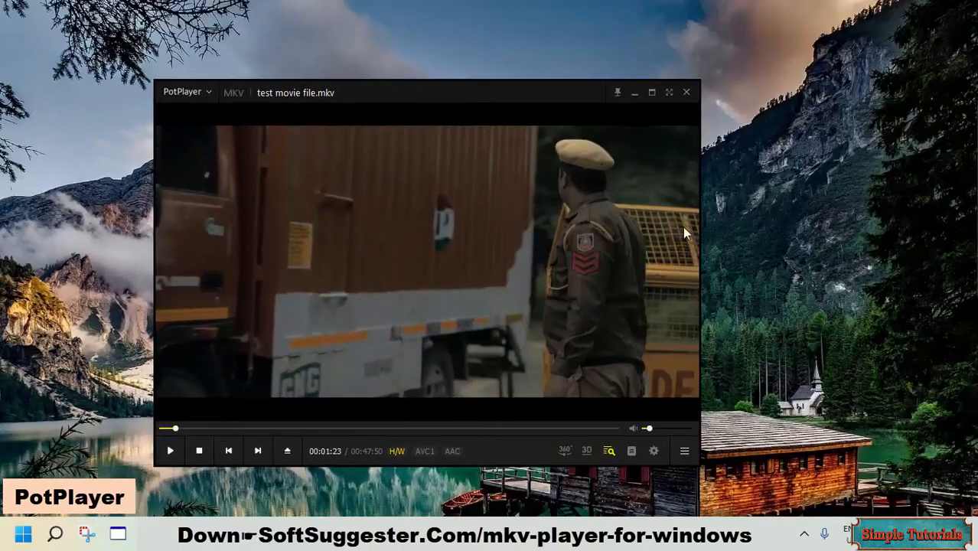
mouse_move(632, 451)
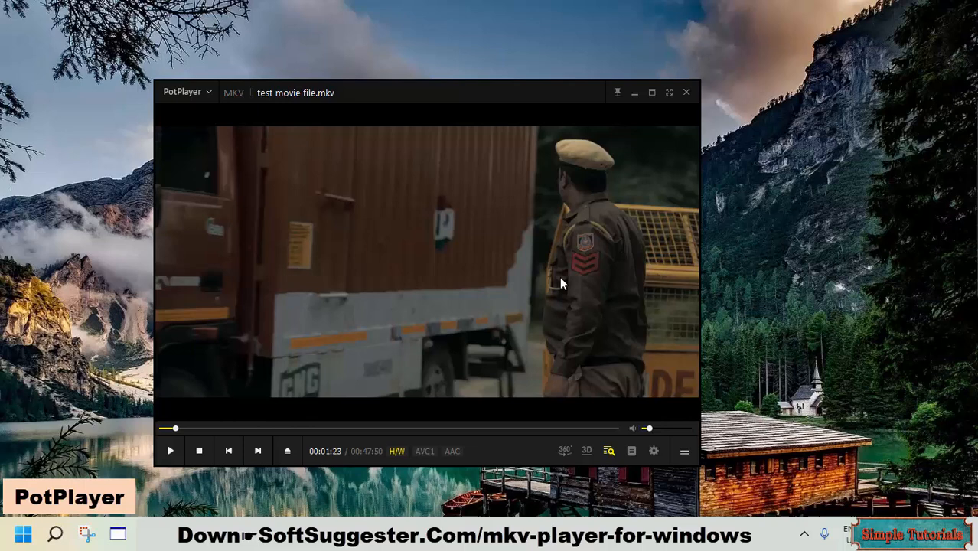
Open PotPlayer's title-bar dropdown menu showing its Filters and Subtitles entries.
click(184, 91)
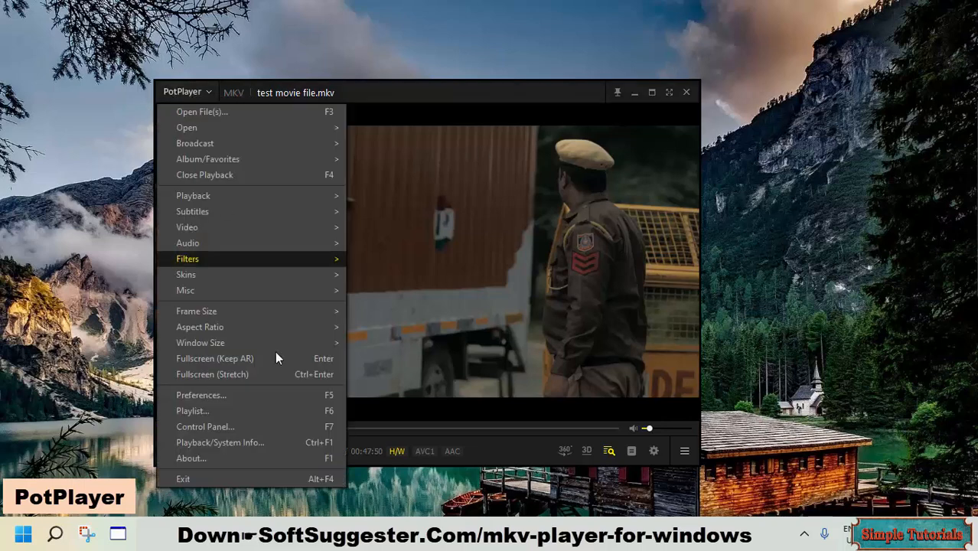
mouse_move(290, 211)
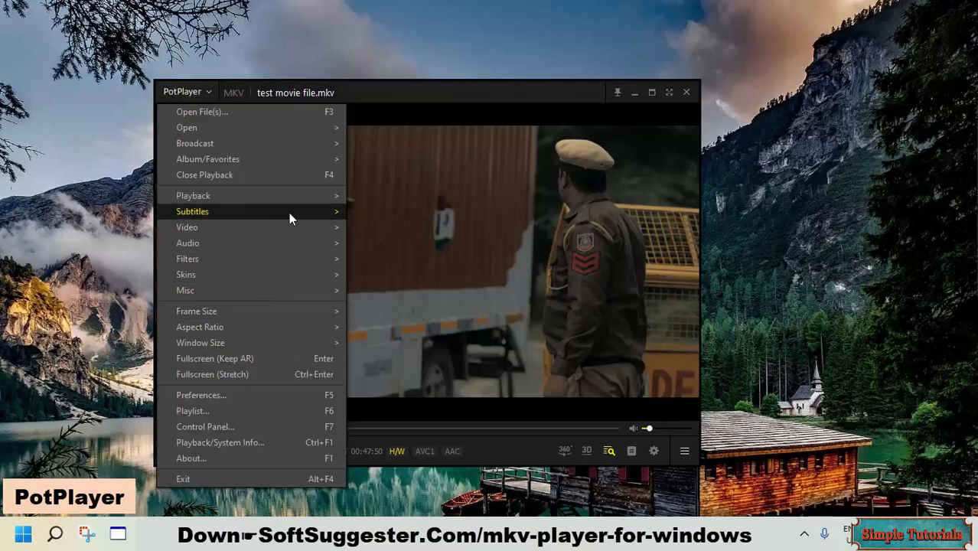
mouse_move(192, 212)
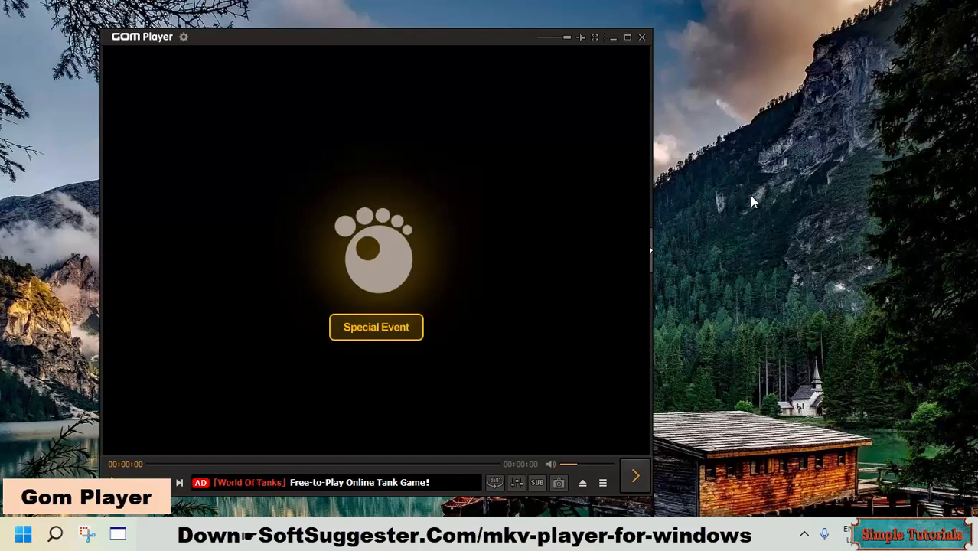
mouse_move(759, 205)
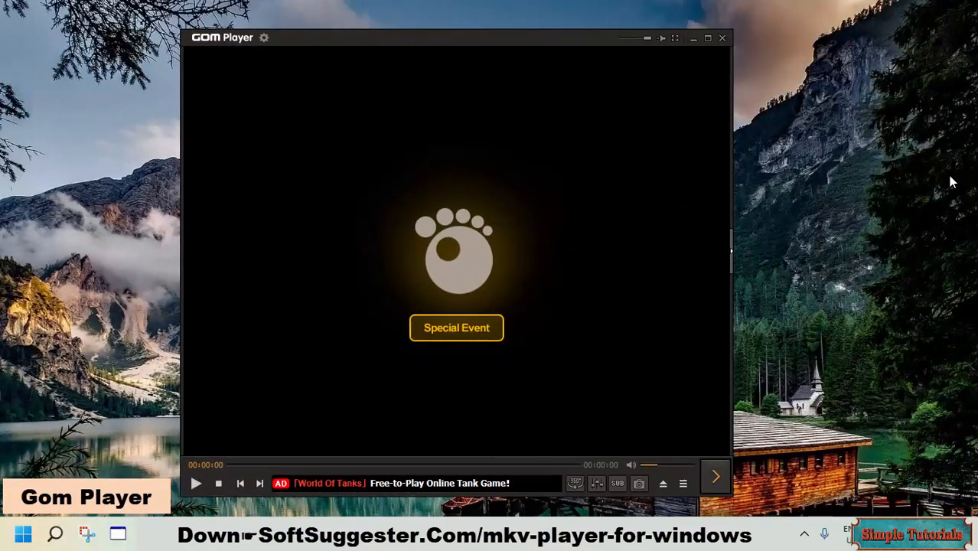
mouse_move(404, 495)
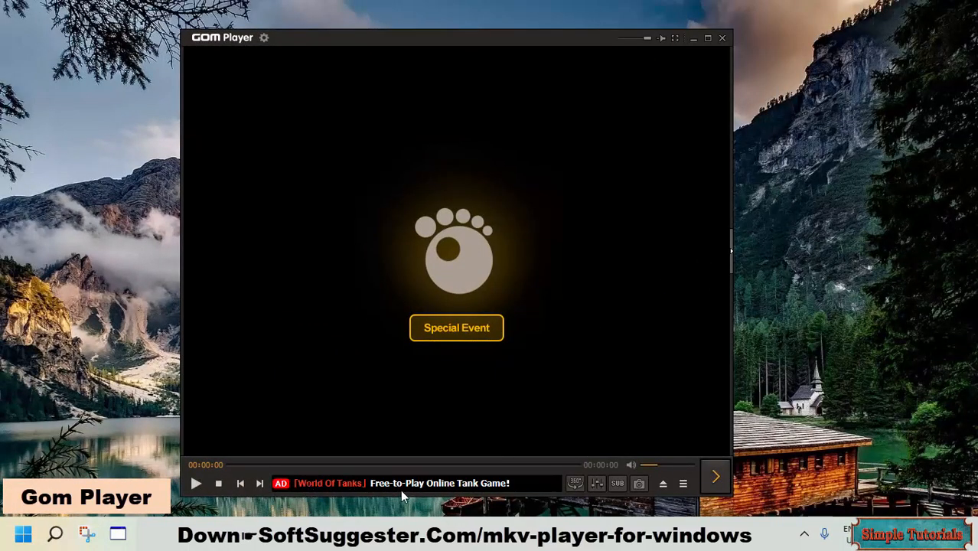
mouse_move(705, 269)
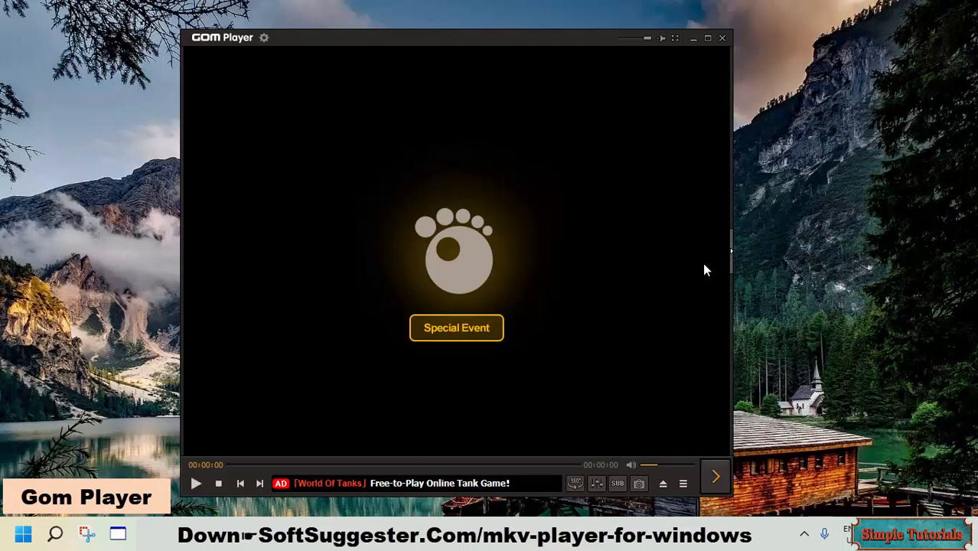
Launch GOM Player and nudge its empty window slightly left on the desktop.
click(714, 475)
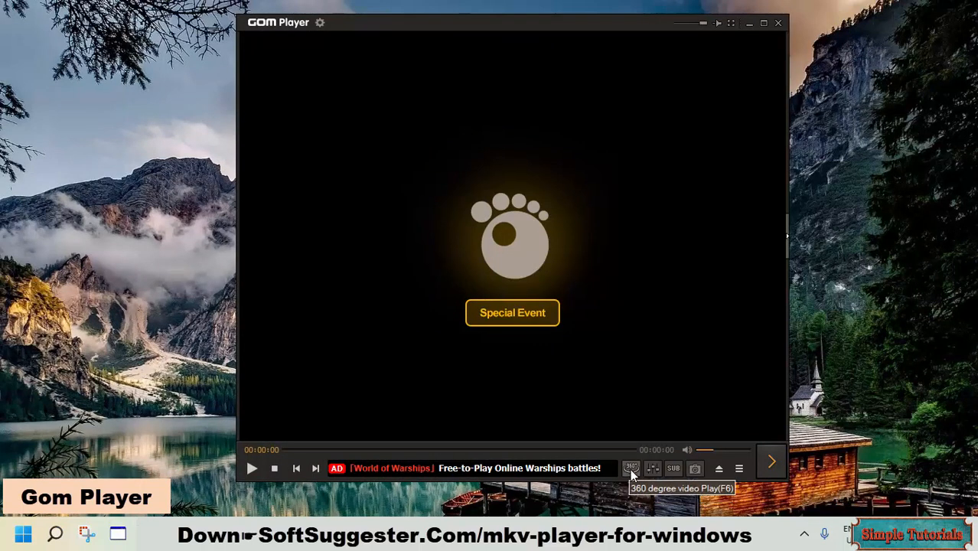
mouse_move(652, 468)
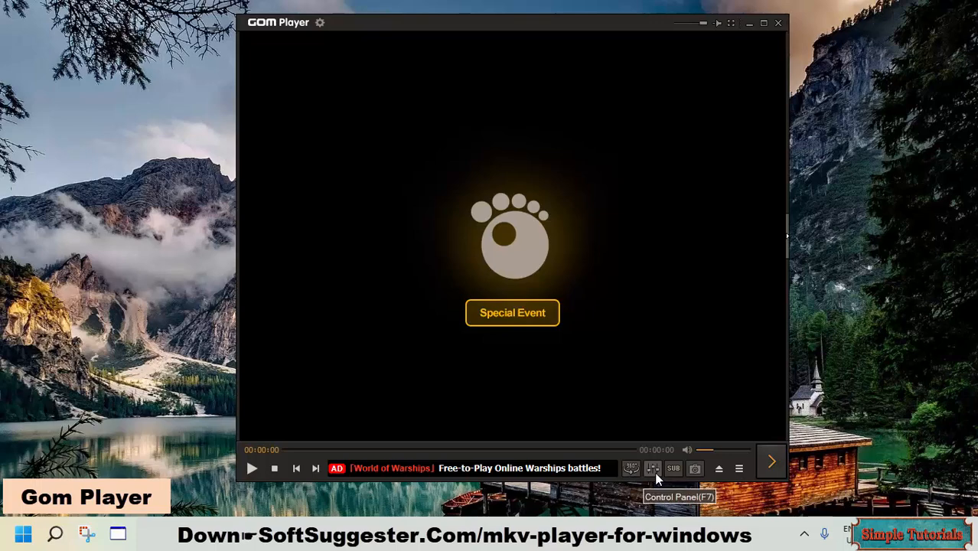
drag(509, 23, 486, 31)
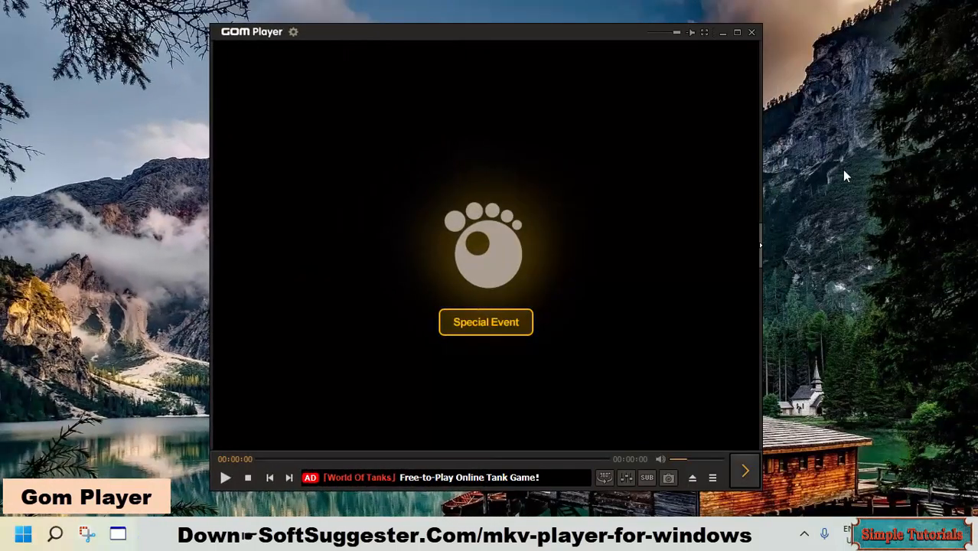
mouse_move(862, 245)
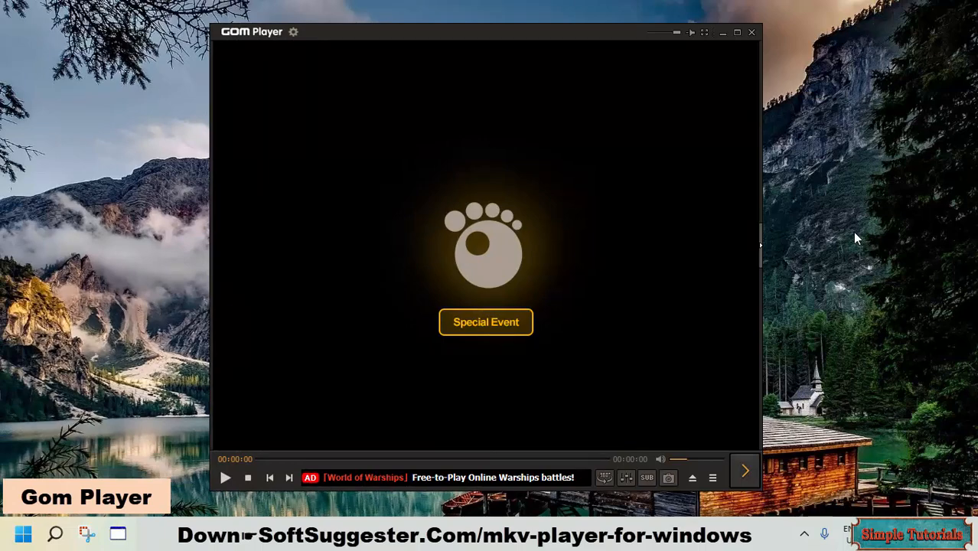
mouse_move(811, 232)
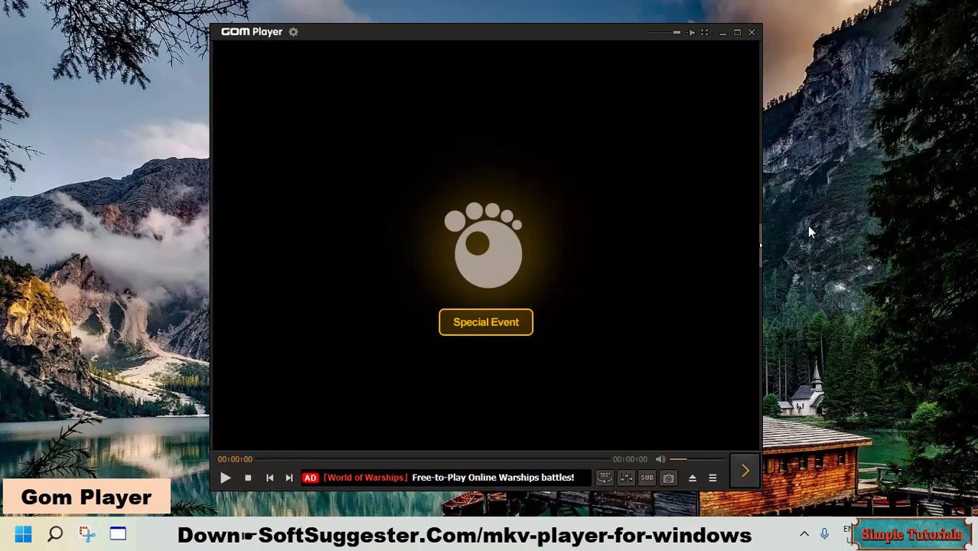
mouse_move(509, 488)
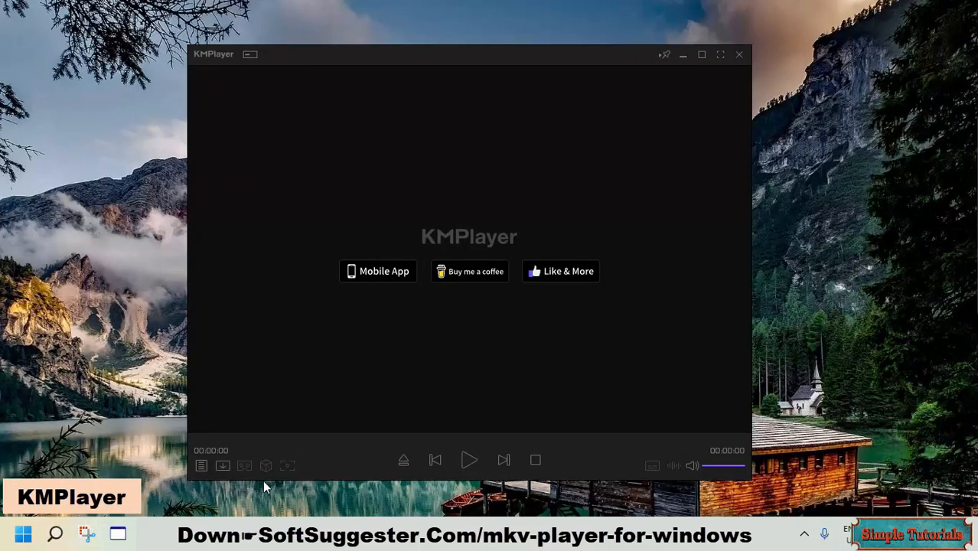
mouse_move(267, 473)
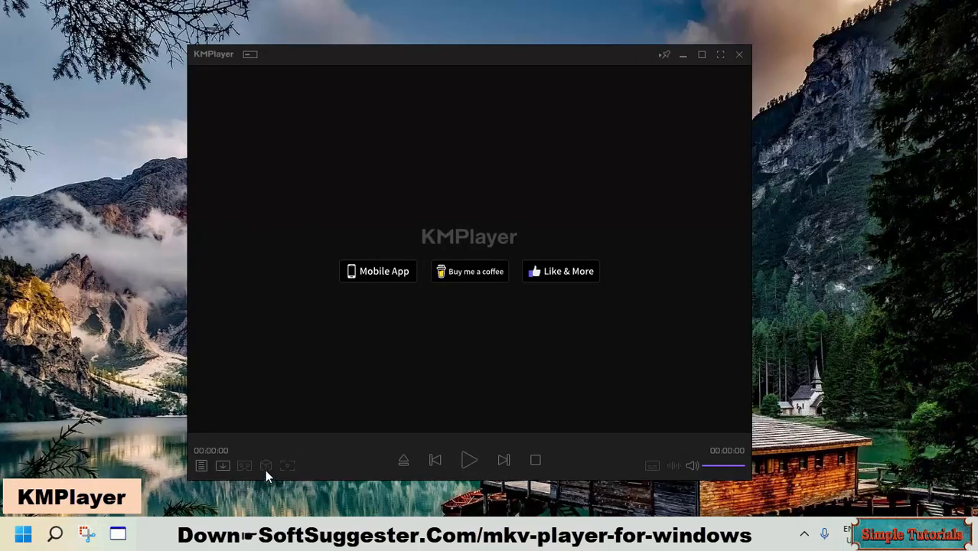
mouse_move(254, 472)
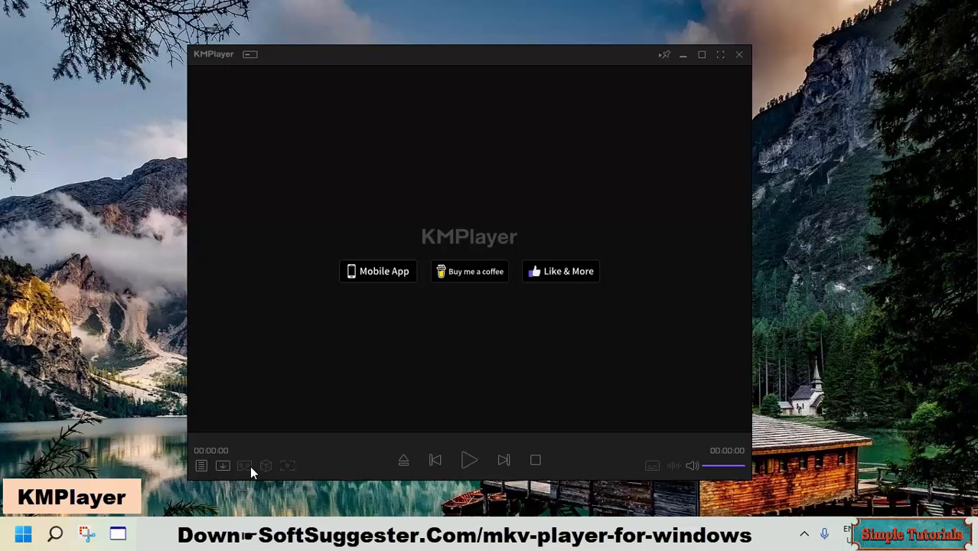
mouse_move(386, 478)
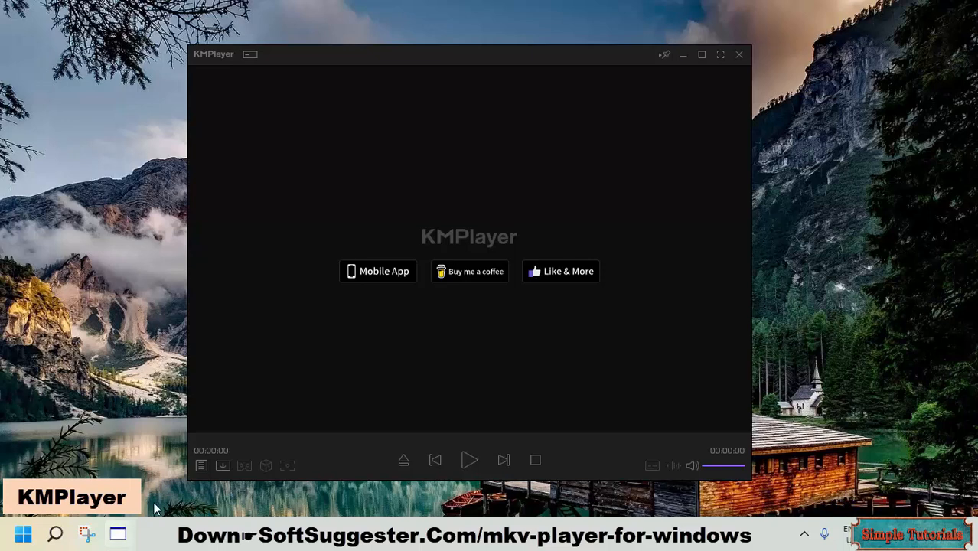
click(223, 465)
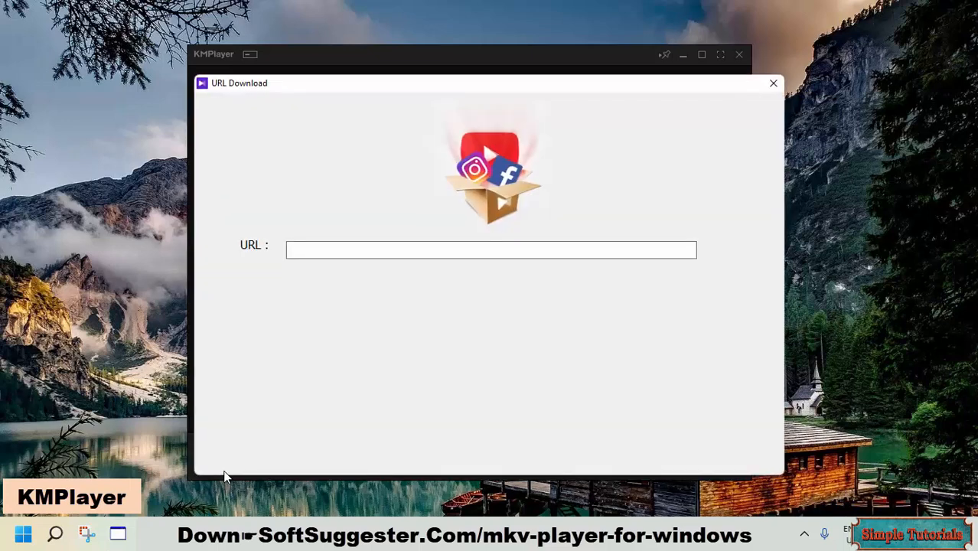
mouse_move(795, 83)
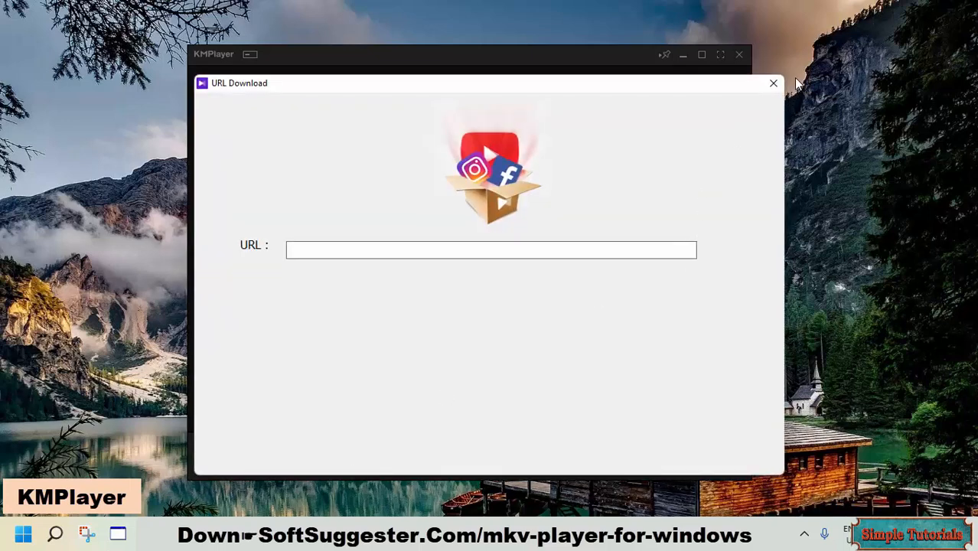
mouse_move(778, 105)
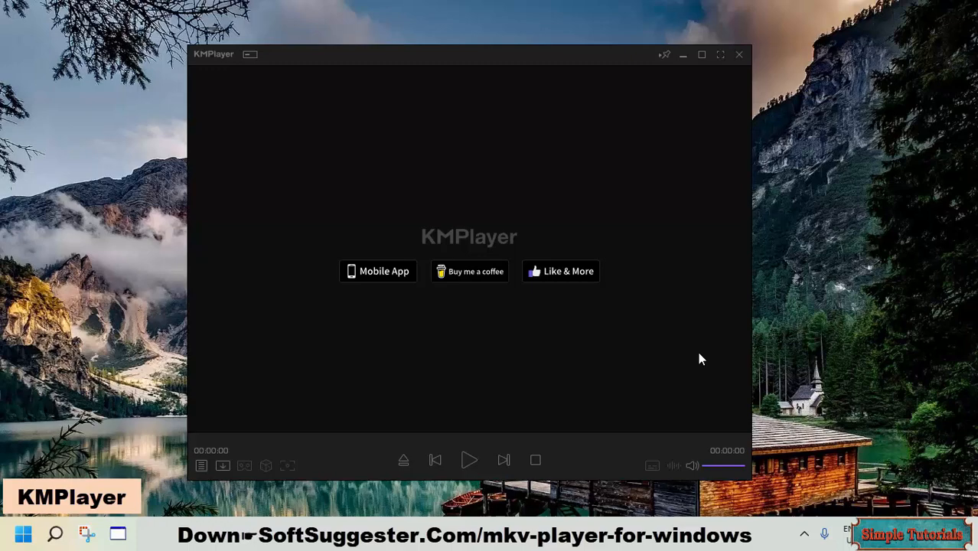
mouse_move(703, 355)
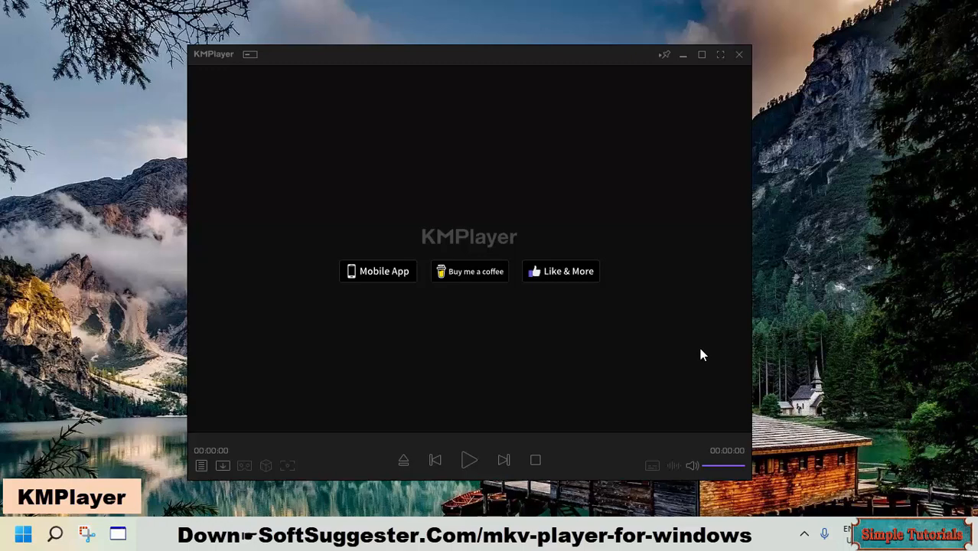
mouse_move(948, 166)
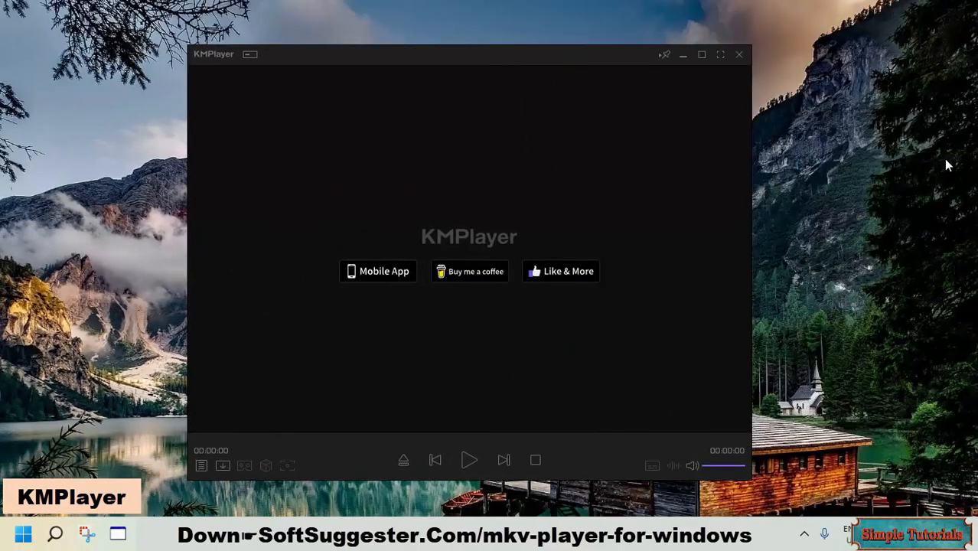
mouse_move(589, 245)
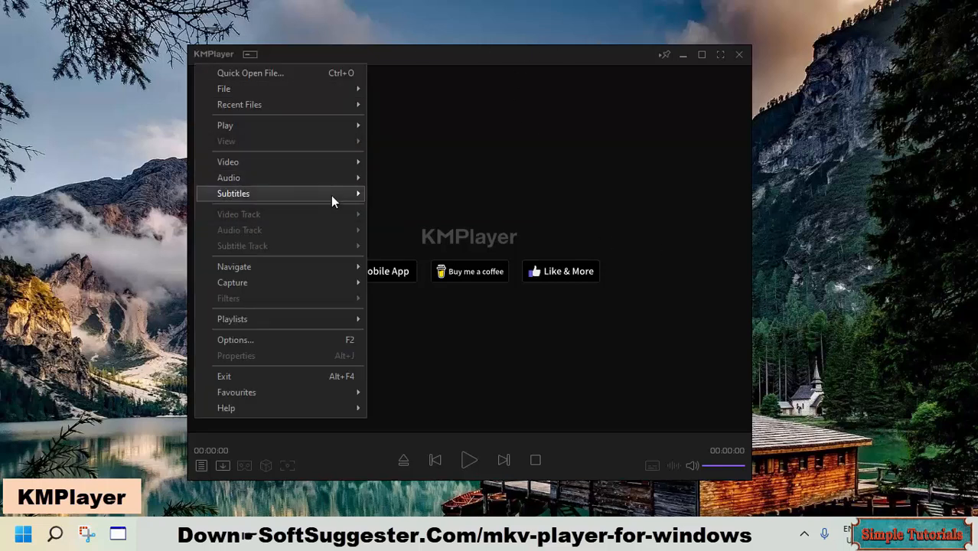
mouse_move(233, 193)
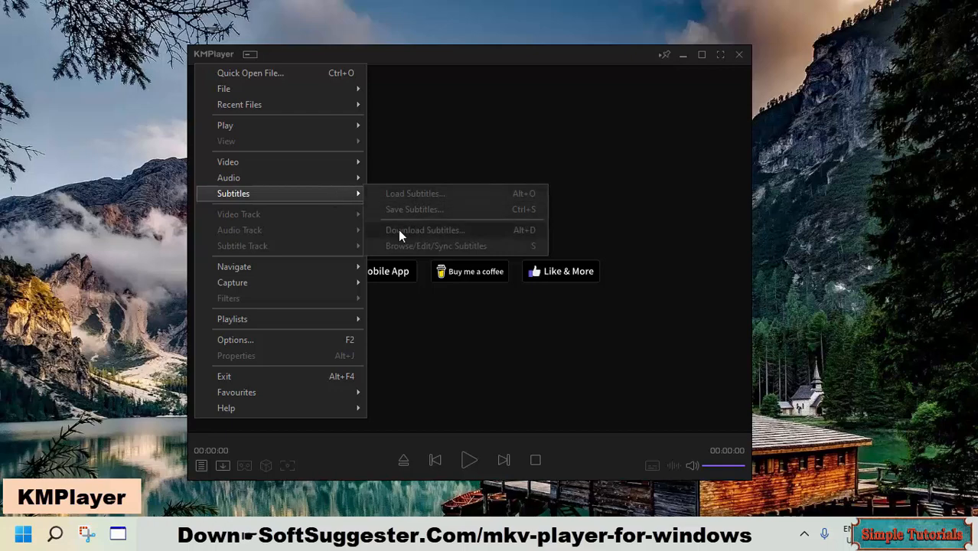
mouse_move(438, 339)
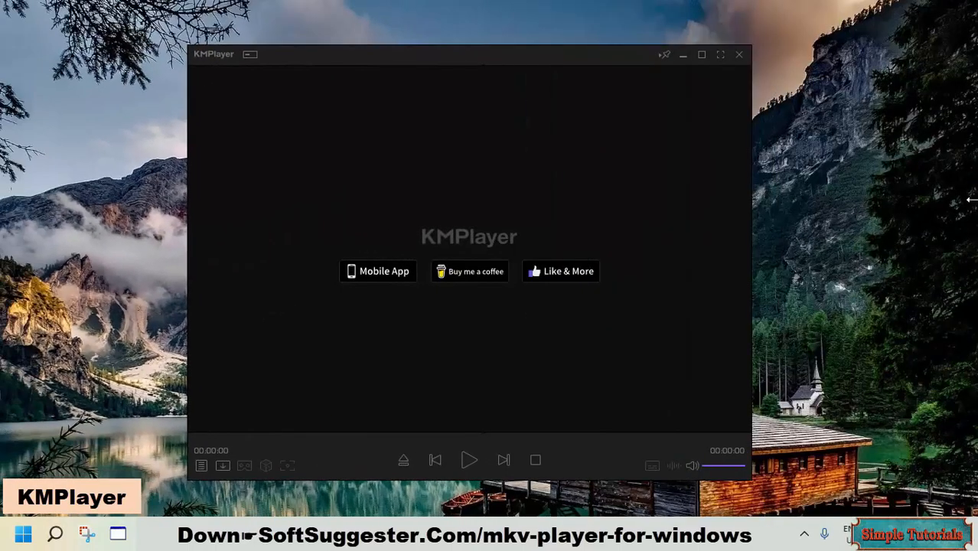
mouse_move(535, 273)
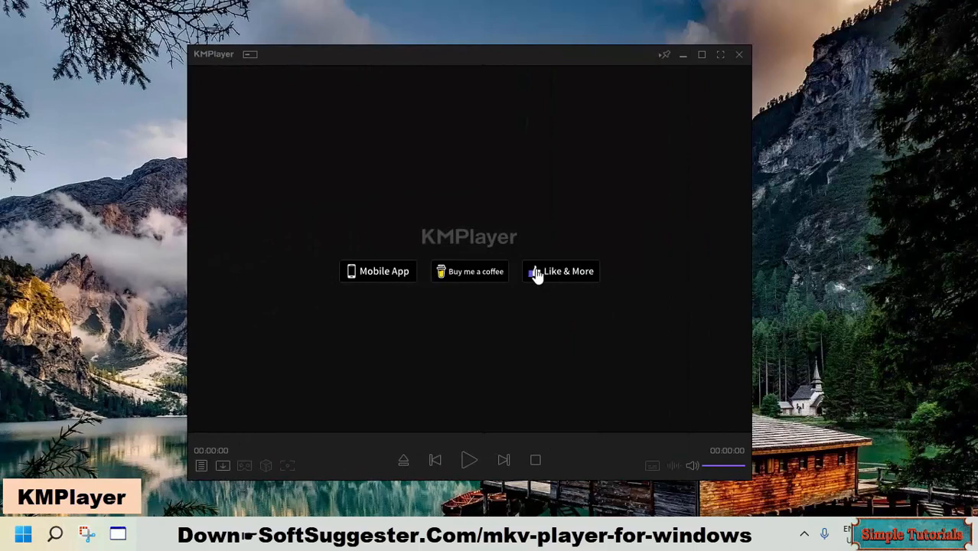
mouse_move(547, 371)
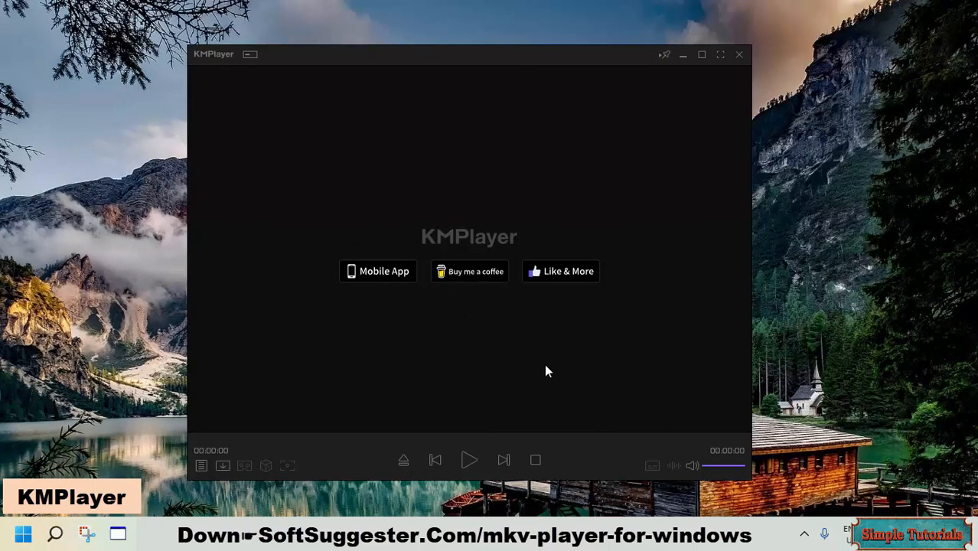
mouse_move(575, 403)
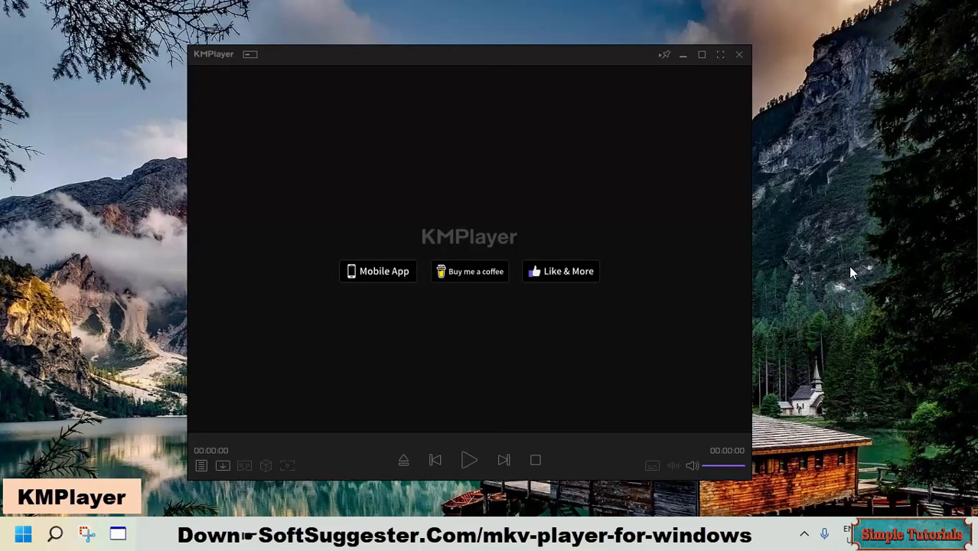
mouse_move(819, 272)
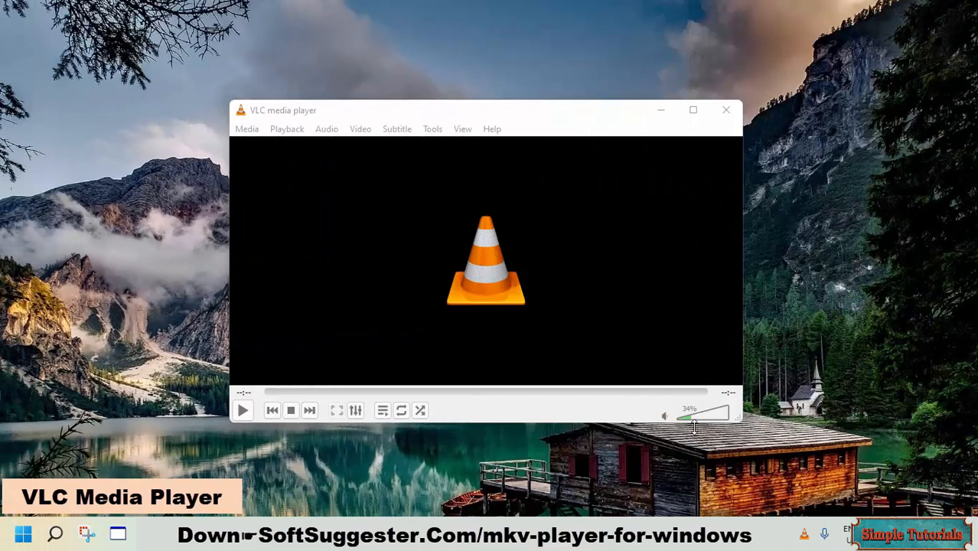
drag(693, 415, 727, 415)
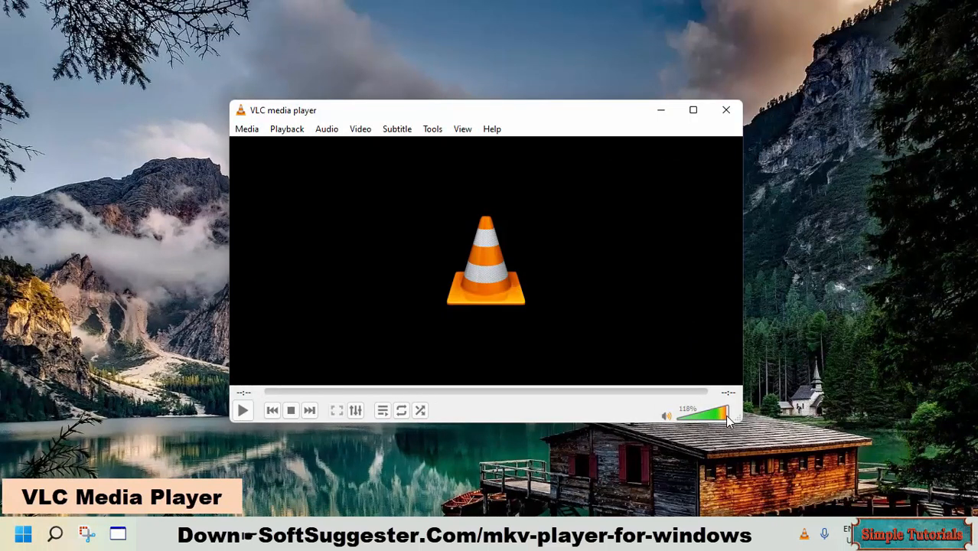
drag(723, 415, 681, 417)
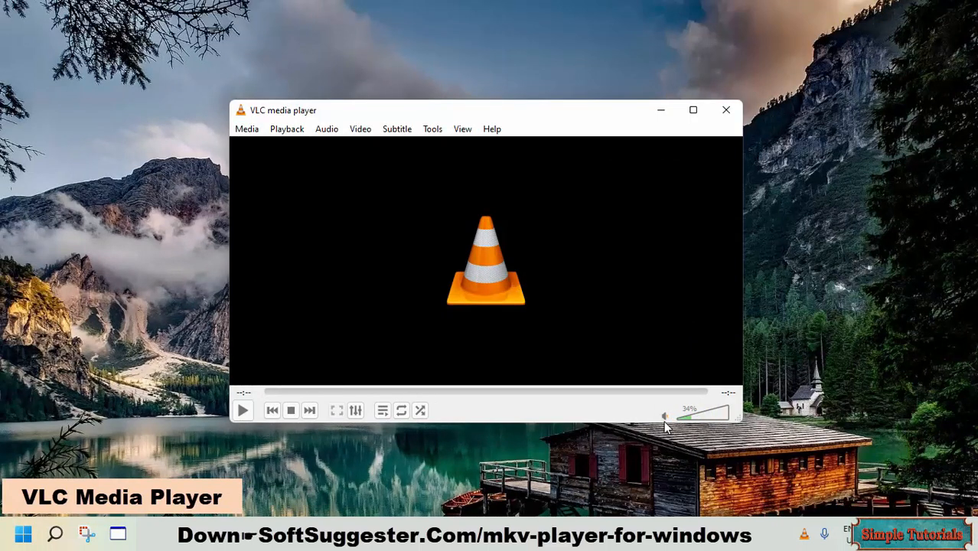
drag(685, 415, 727, 410)
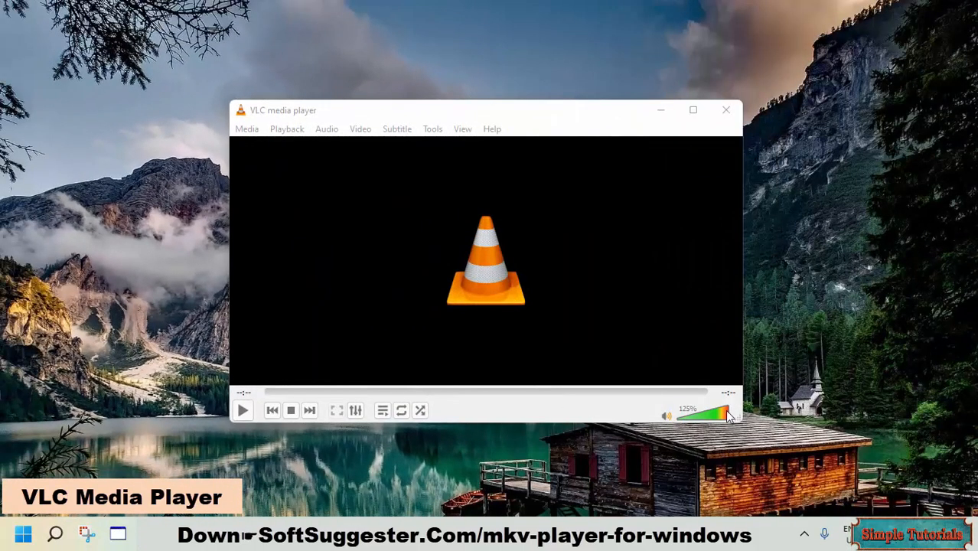
drag(725, 415, 716, 415)
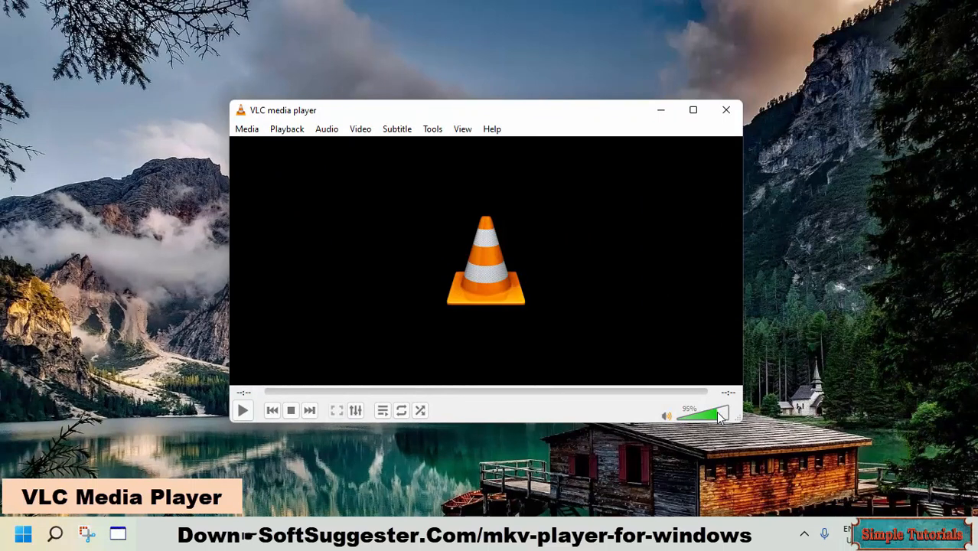
drag(700, 415, 719, 415)
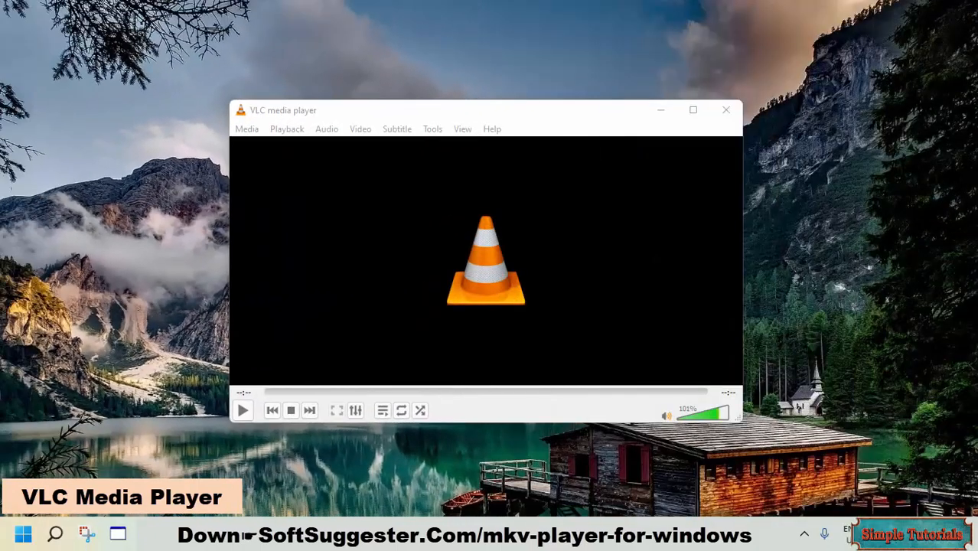
mouse_move(952, 207)
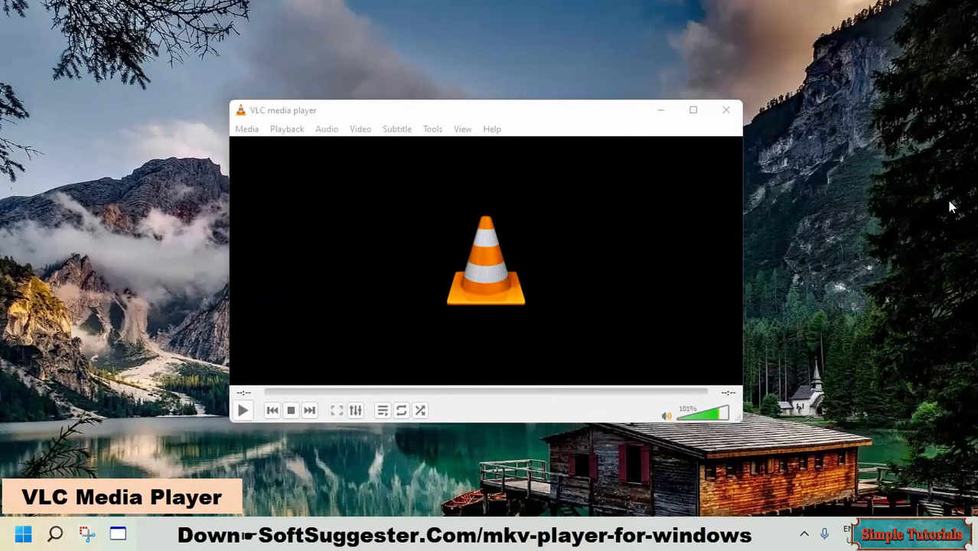
mouse_move(852, 281)
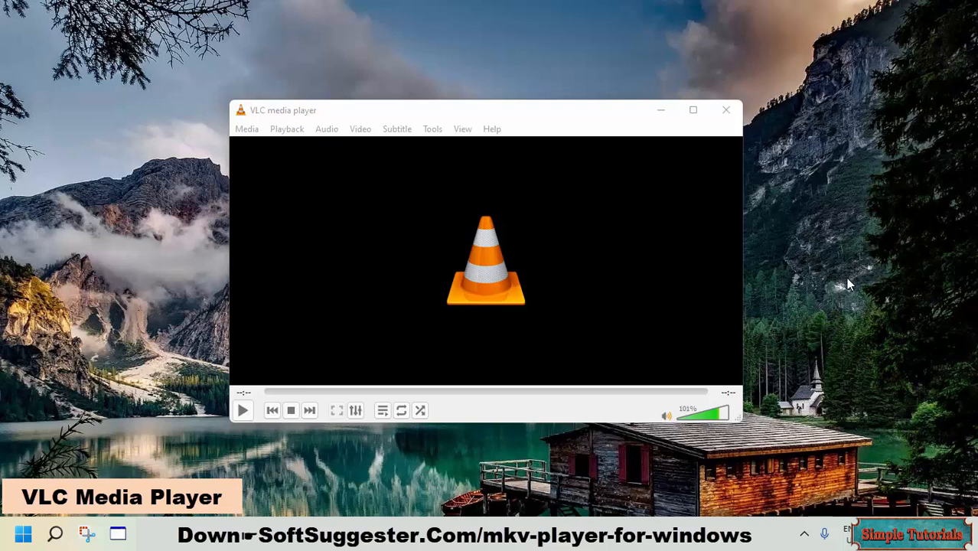
mouse_move(838, 297)
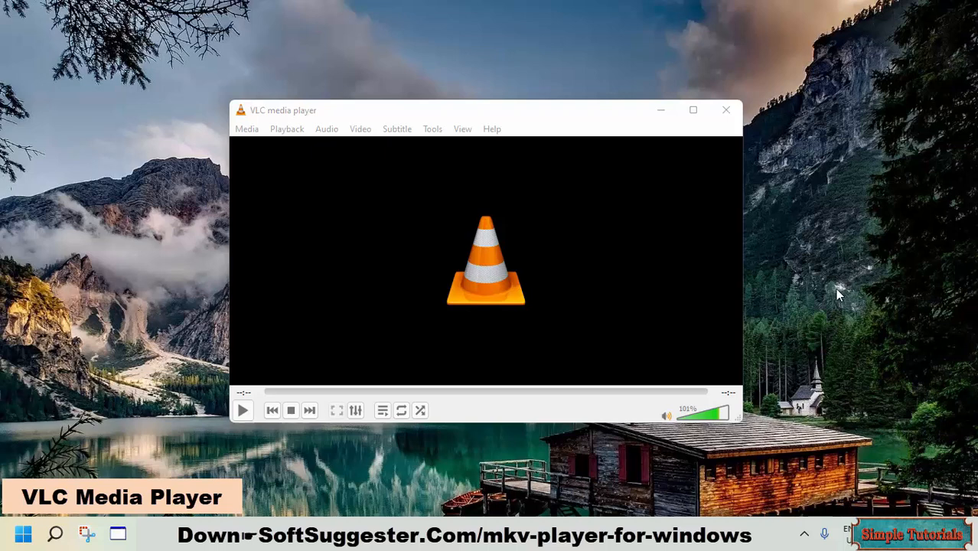
mouse_move(593, 304)
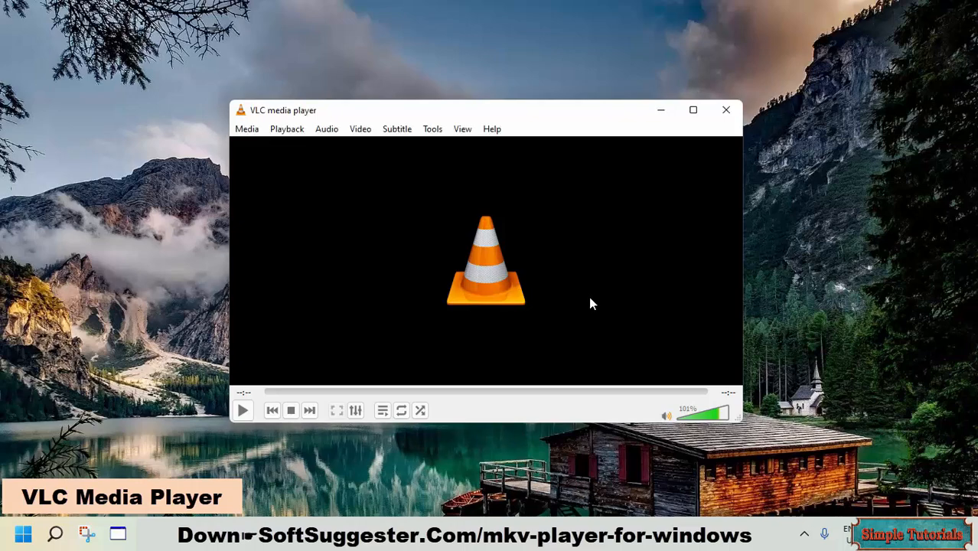
mouse_move(536, 247)
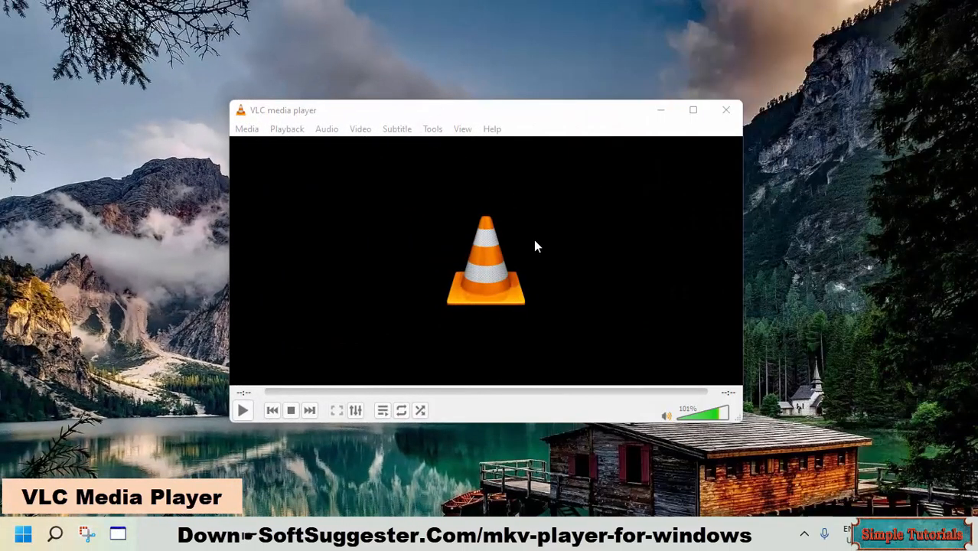
mouse_move(524, 310)
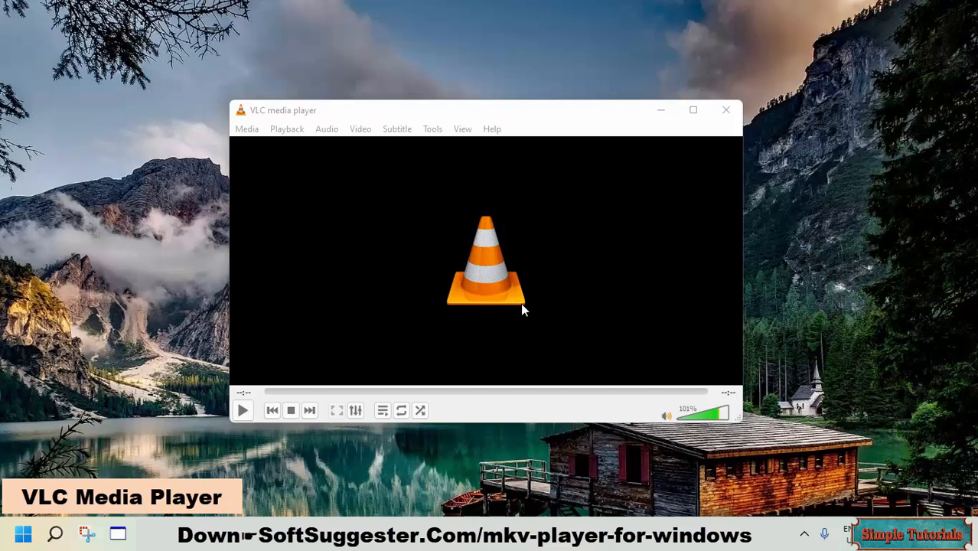
mouse_move(514, 324)
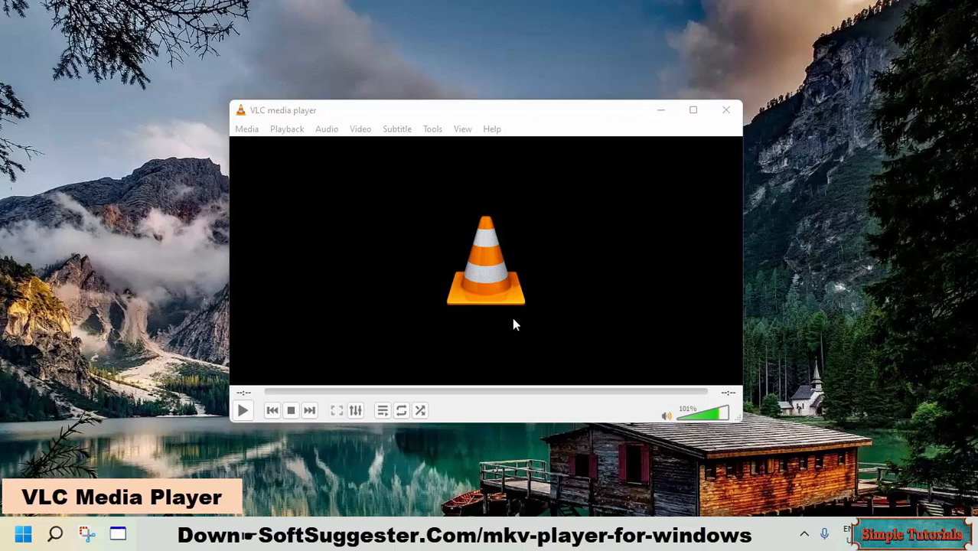
mouse_move(399, 143)
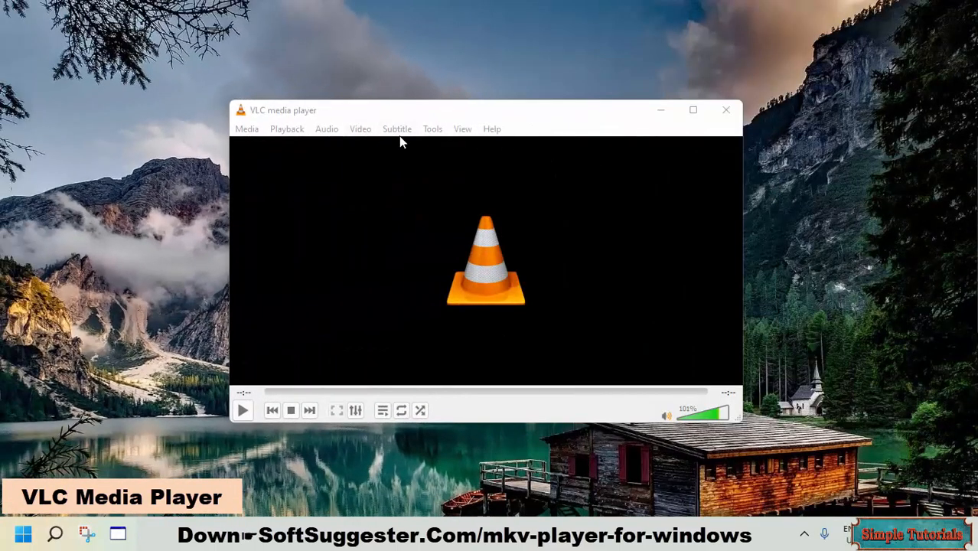
click(433, 129)
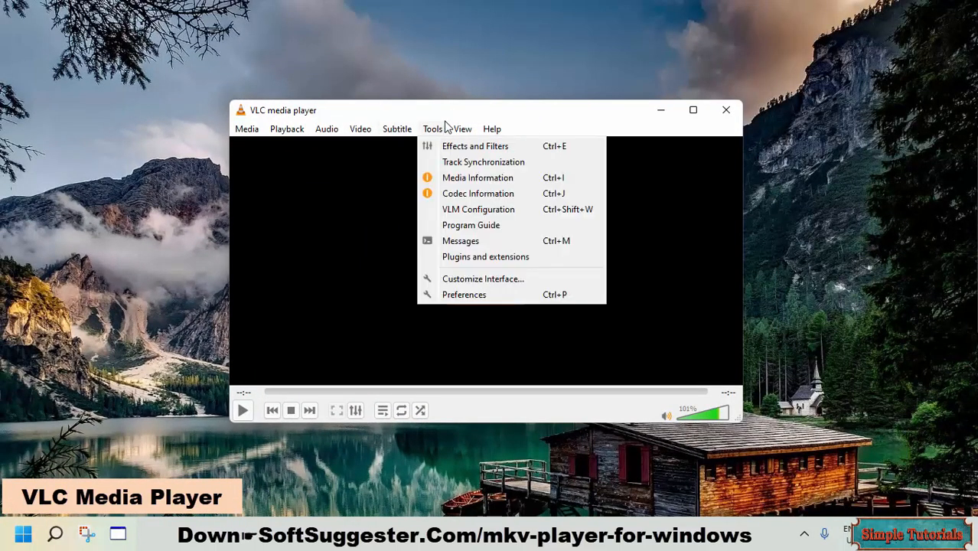
mouse_move(482, 279)
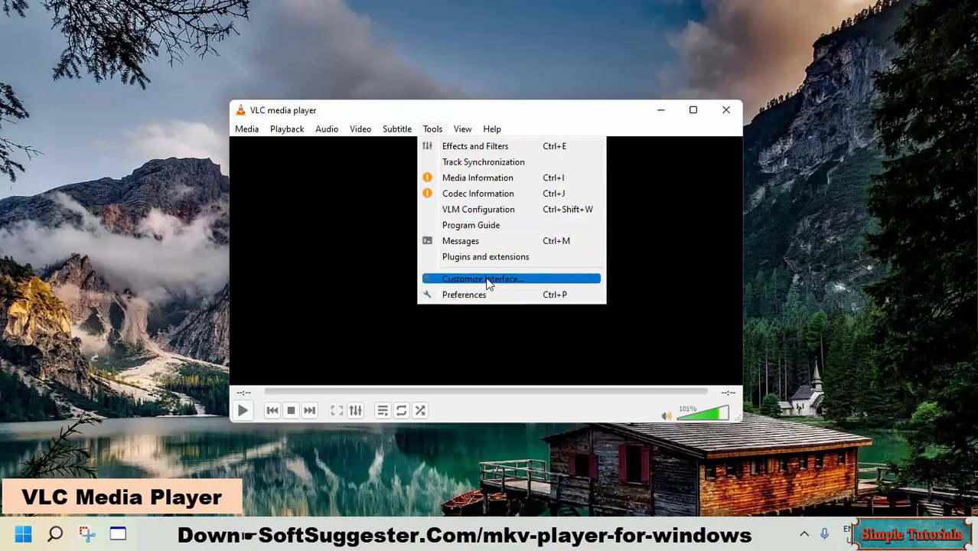
click(485, 256)
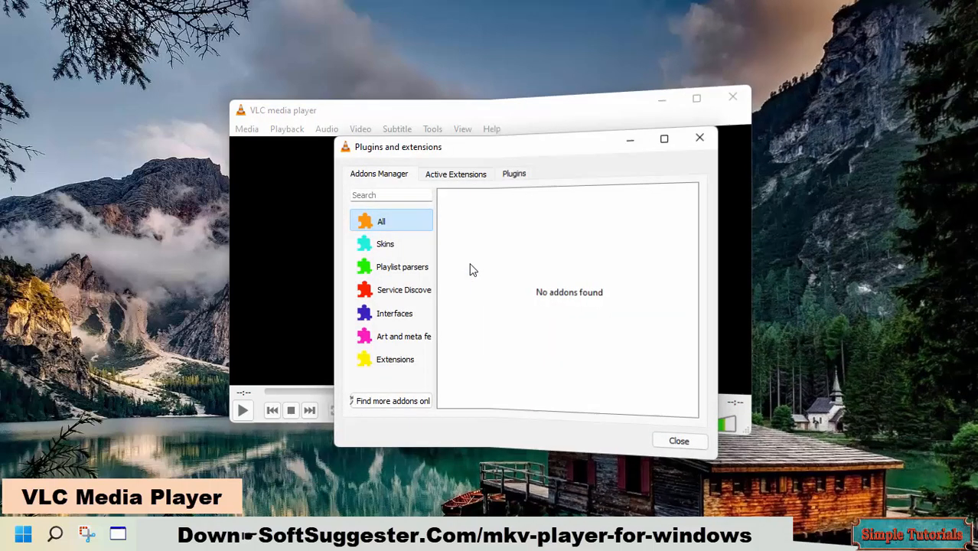
click(678, 440)
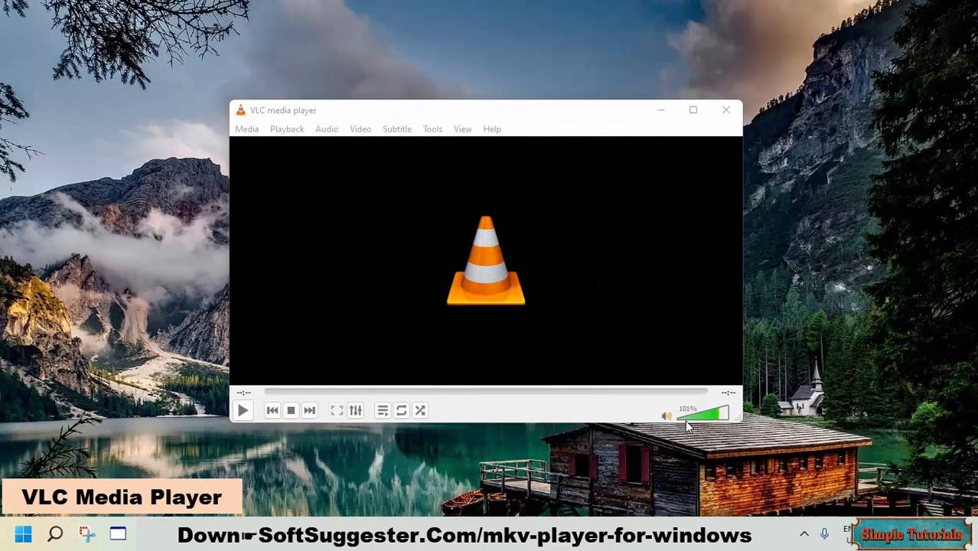
Lower VLC's volume to 54%, raise it to 125%, then close VLC.
drag(723, 414, 697, 420)
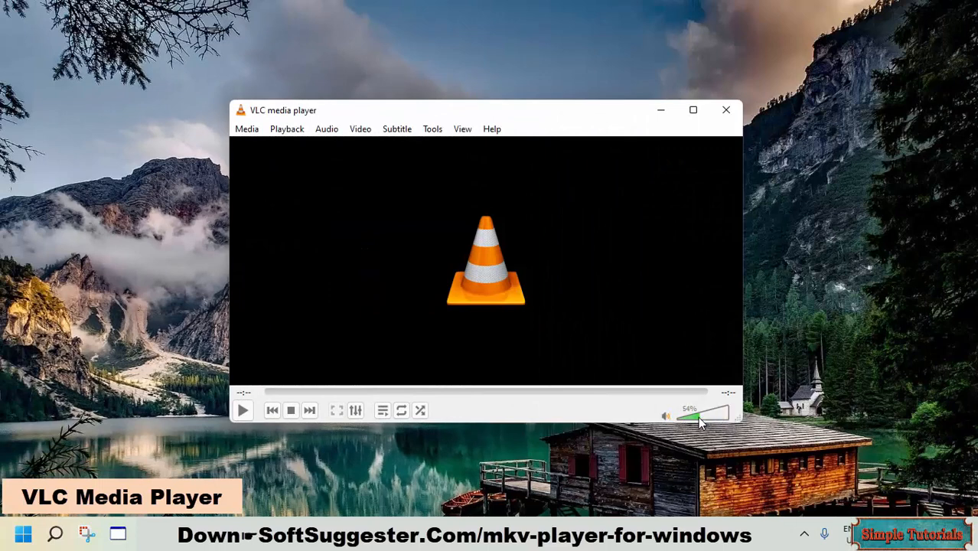
drag(693, 416, 727, 416)
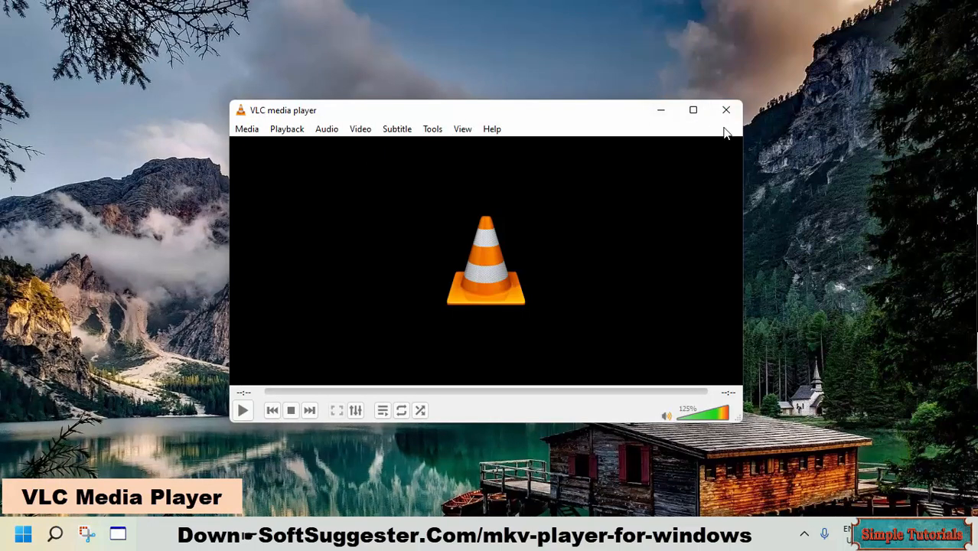
click(725, 110)
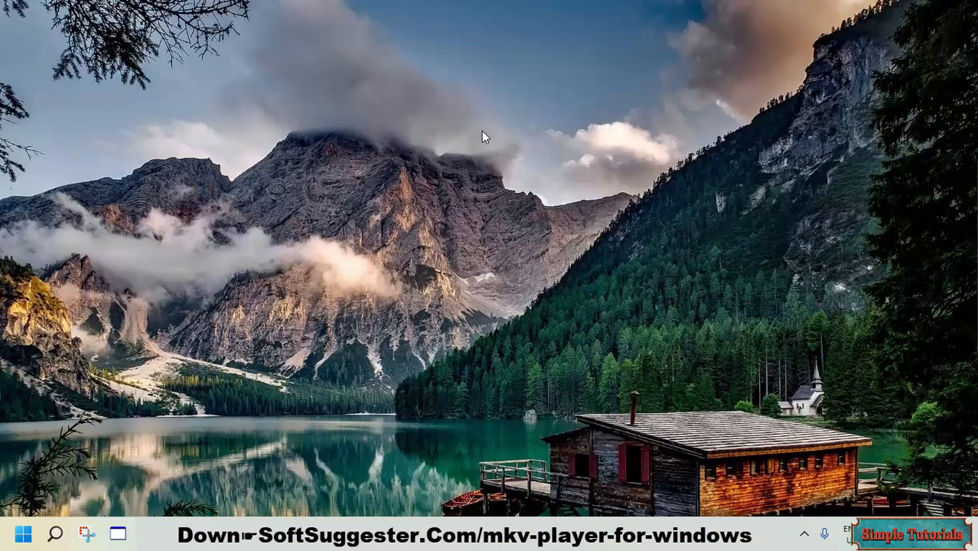
mouse_move(967, 216)
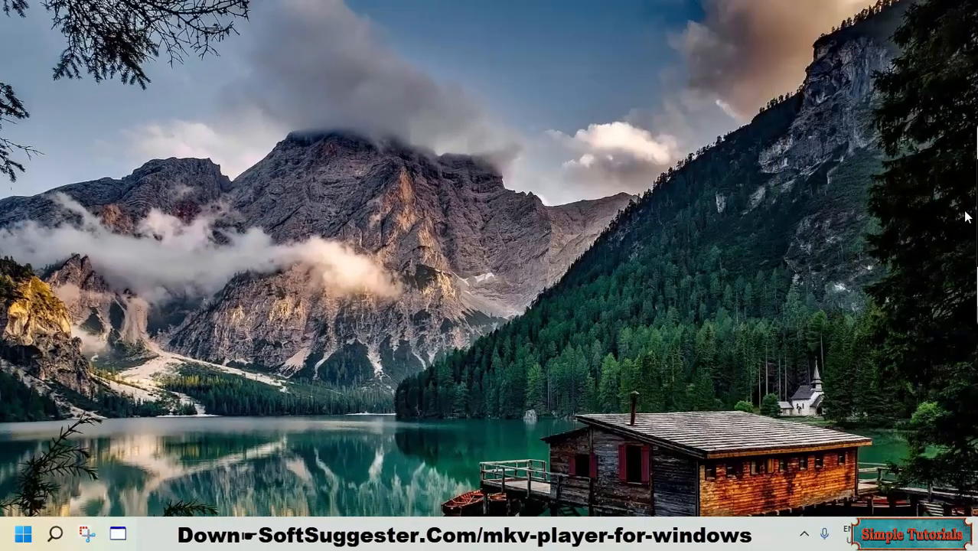
mouse_move(880, 330)
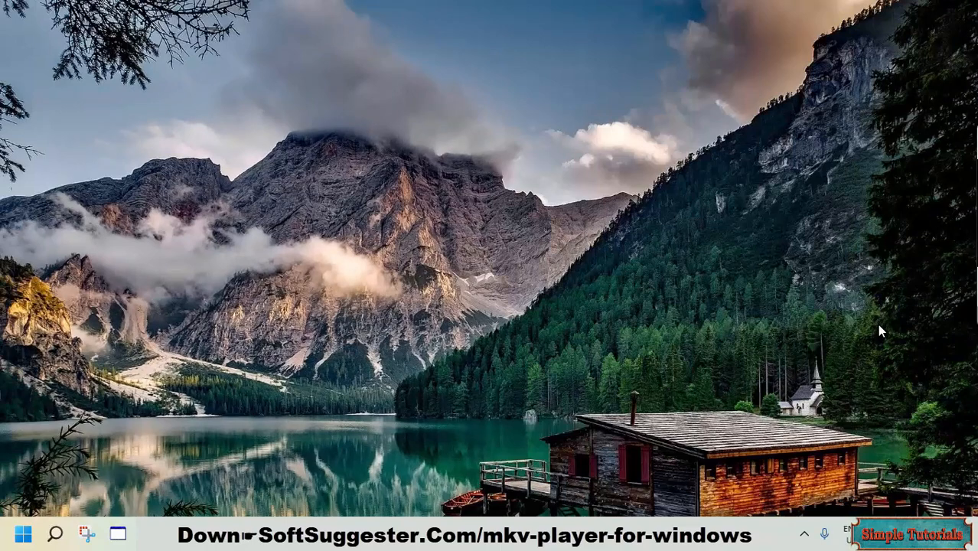
mouse_move(819, 297)
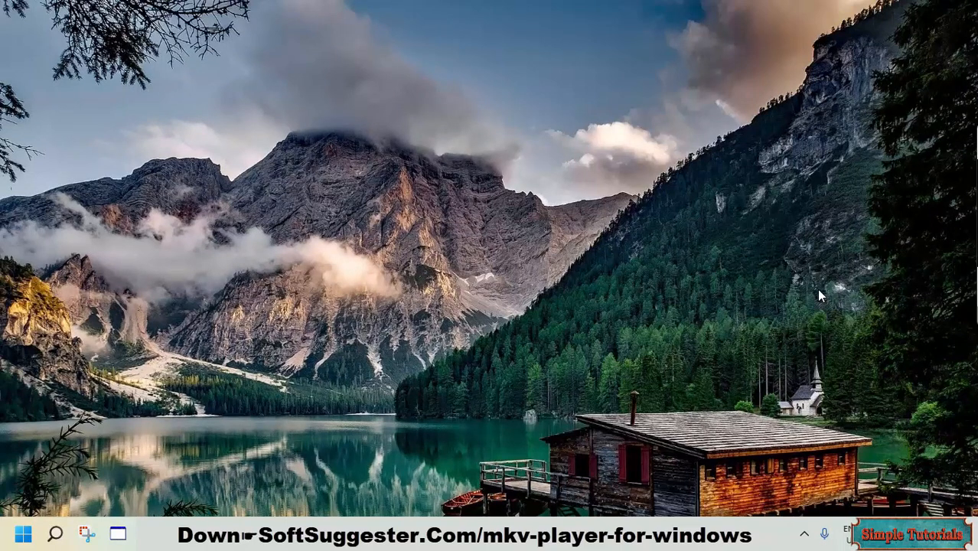
mouse_move(825, 330)
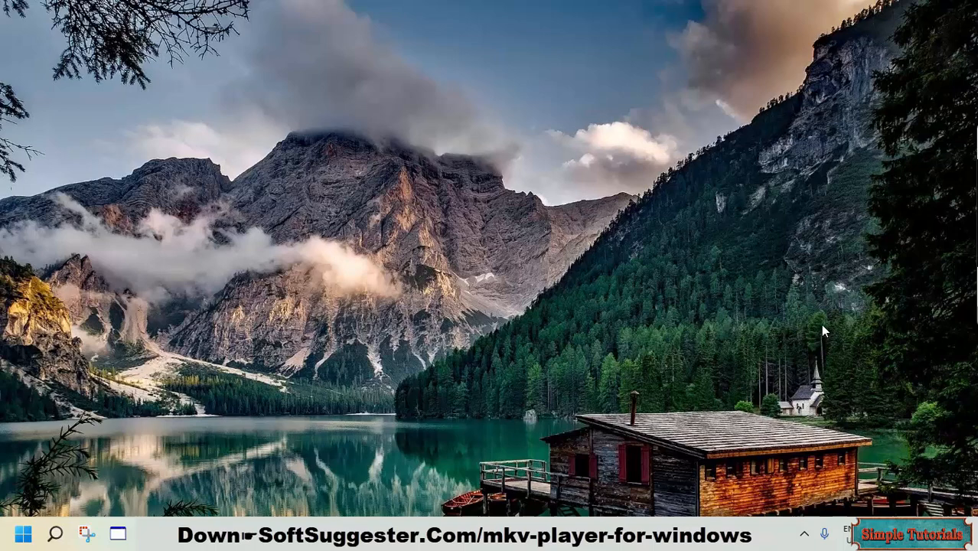
mouse_move(818, 487)
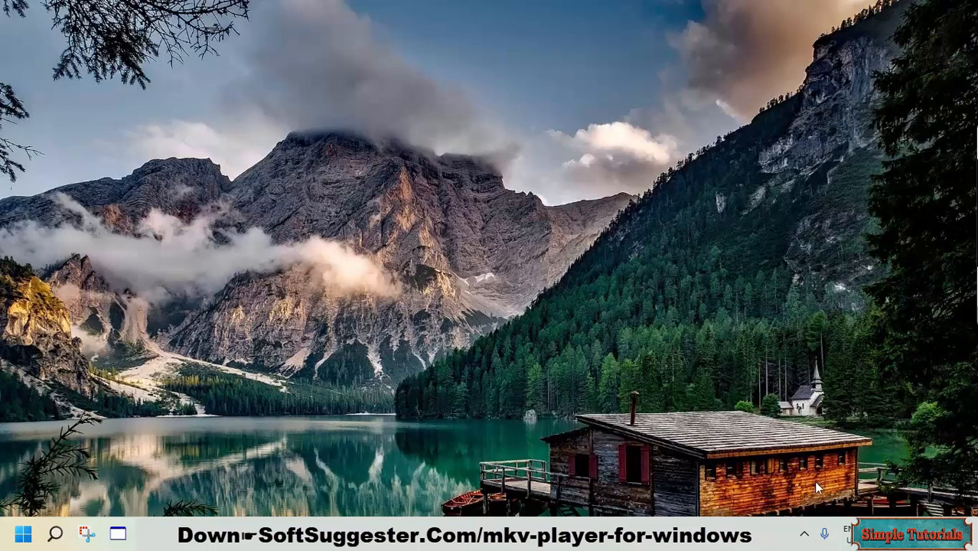
mouse_move(819, 499)
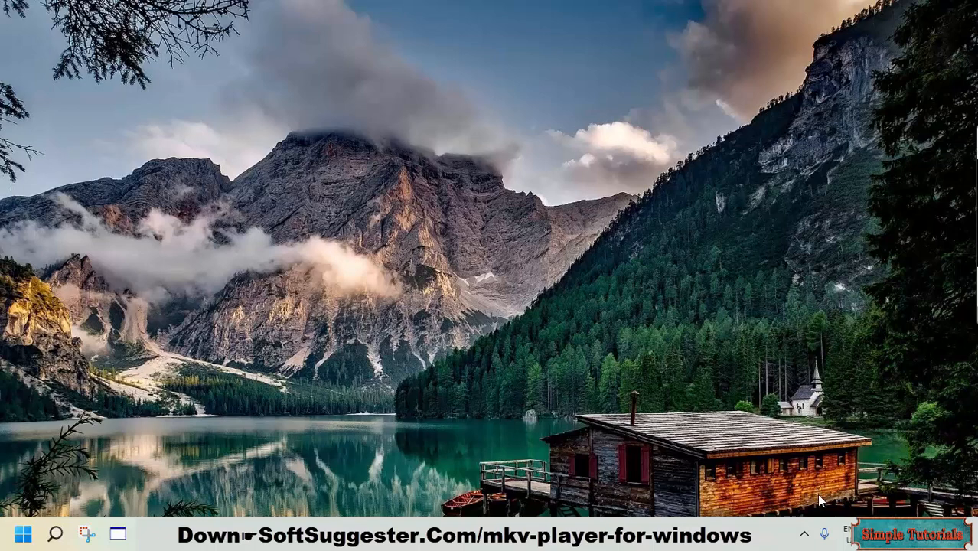
mouse_move(823, 505)
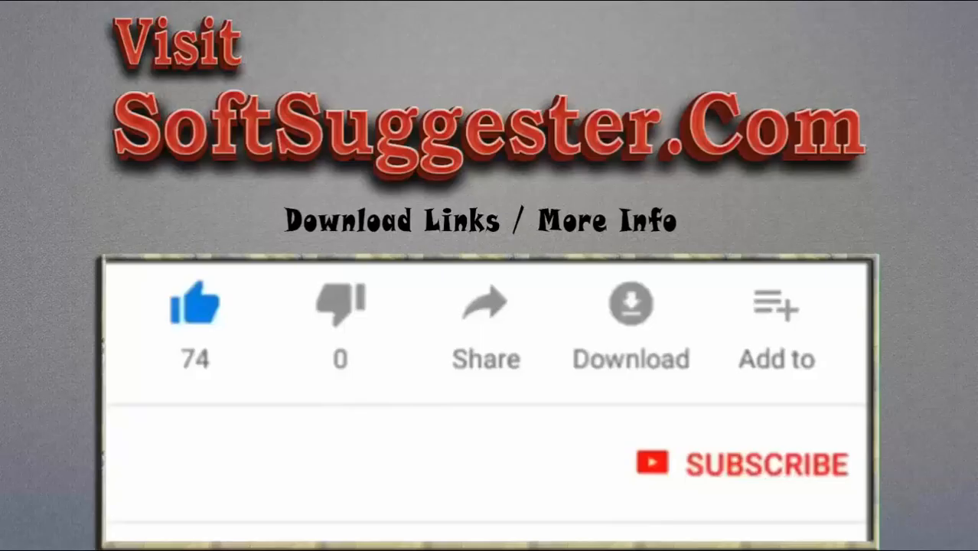
click(194, 303)
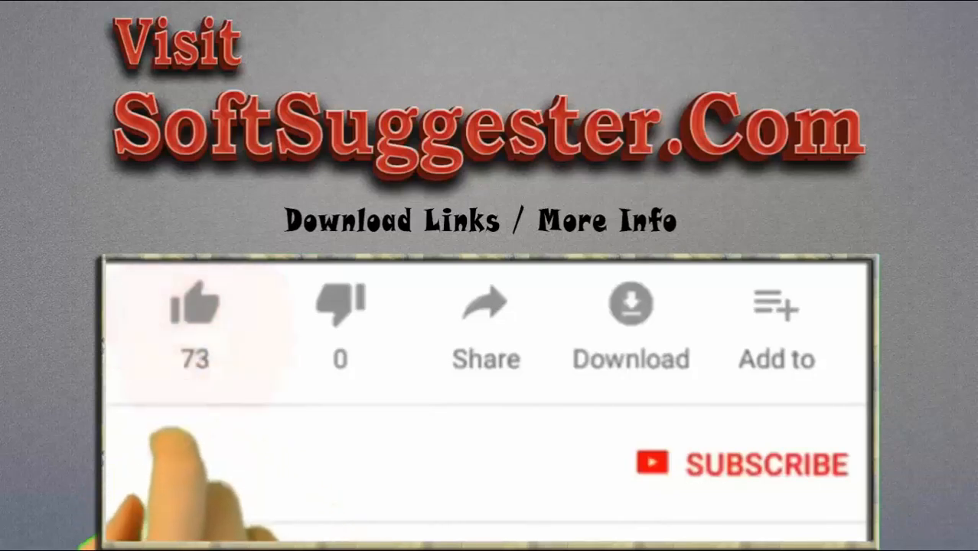
click(194, 306)
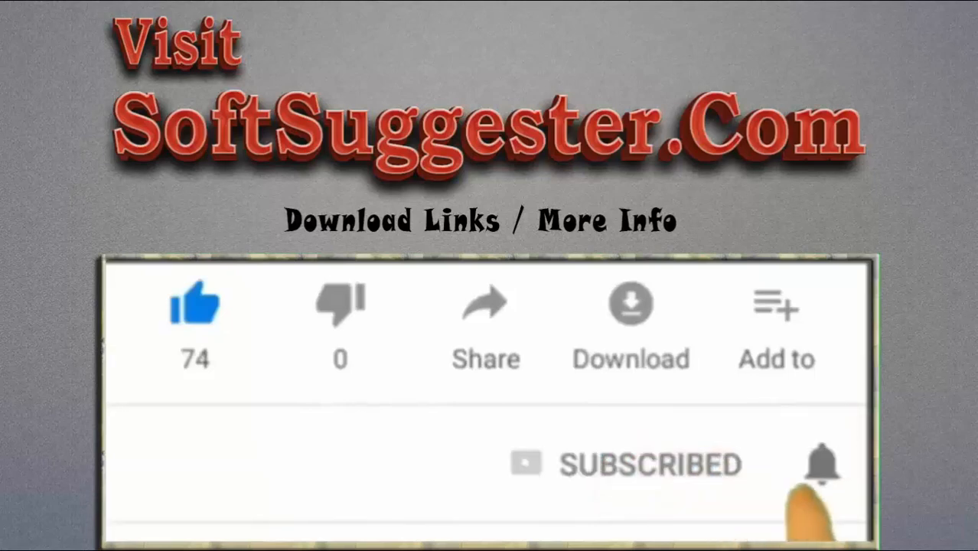